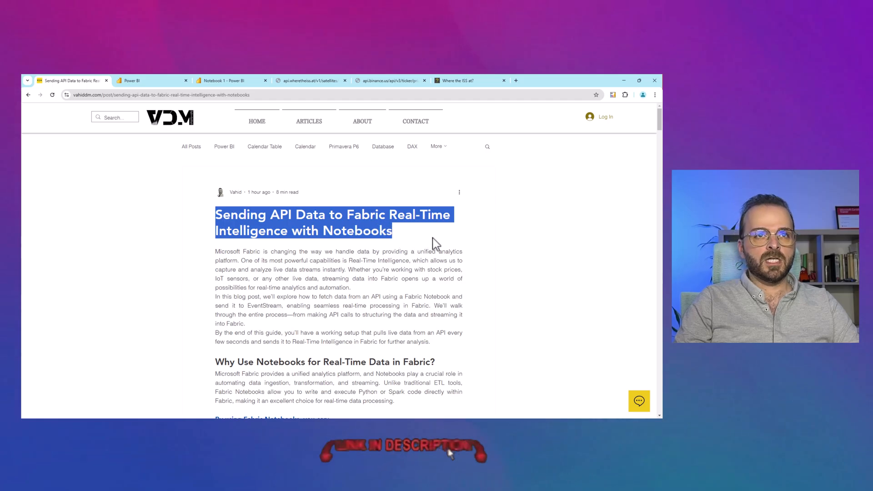
Scroll the blog past Prerequisites to 'A Working API for Real-Time Data' with the Binance endpoint
scroll("down", 3)
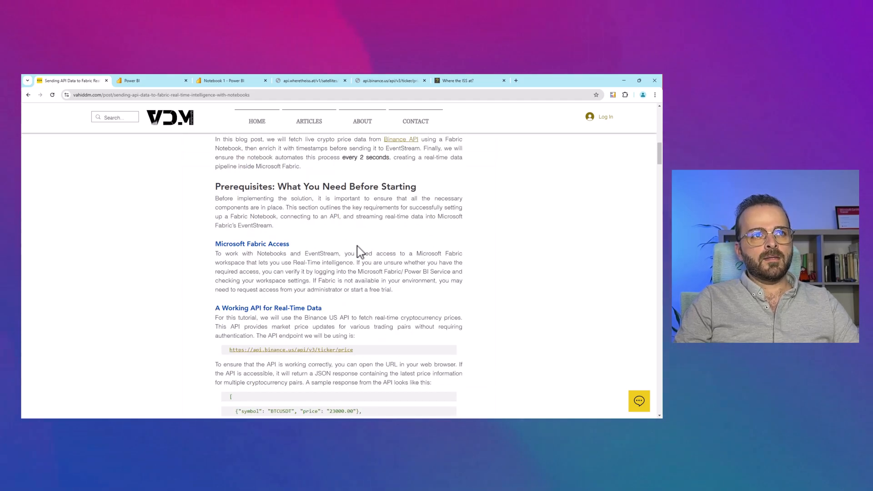
scroll("down", 3)
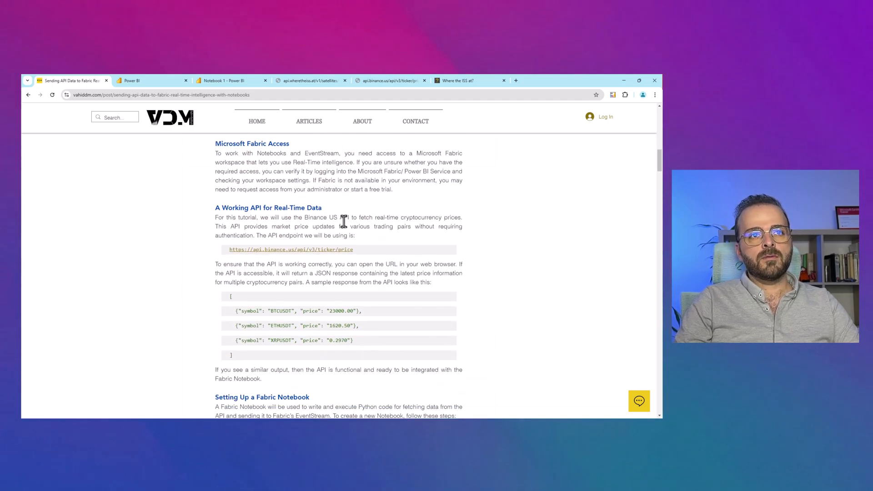
scroll("down", 3)
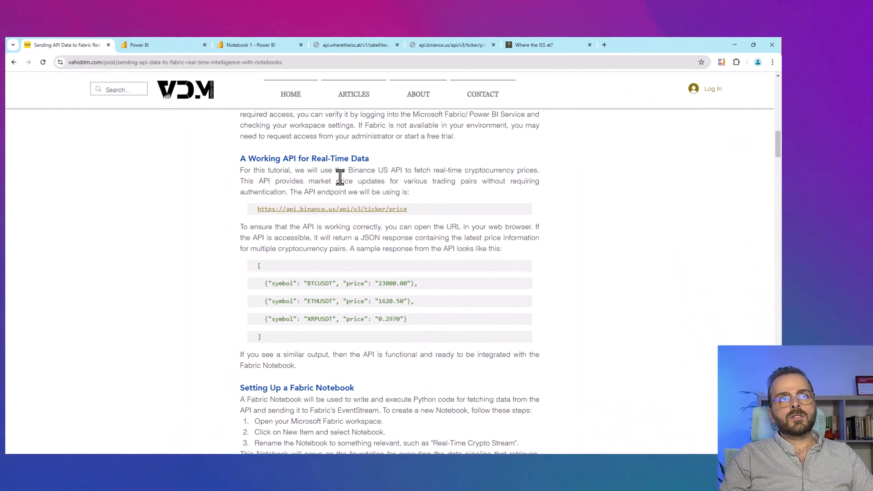
mouse_move(421, 221)
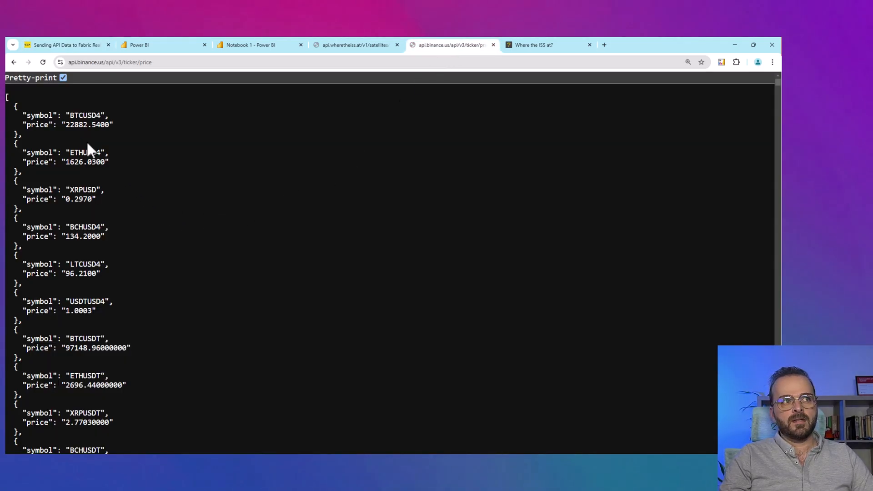
mouse_move(87, 264)
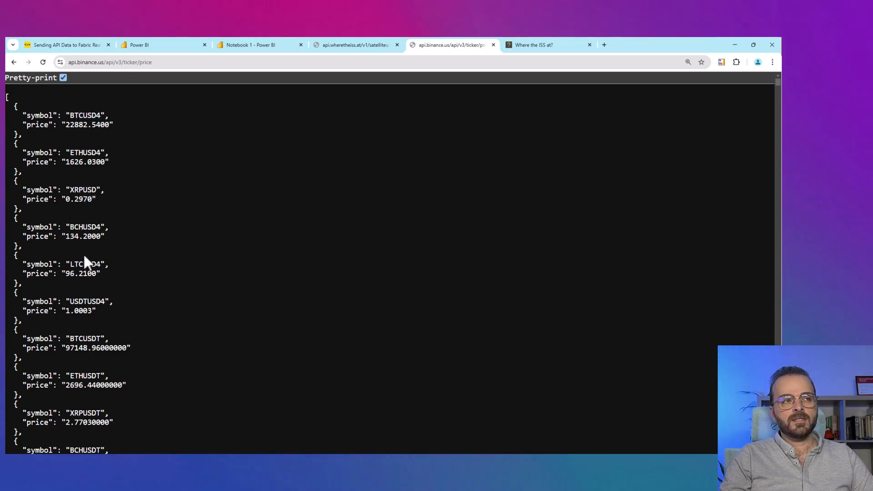
View the live ISS map and select the wheretheiss.at satellite JSON response
left_click(535, 45)
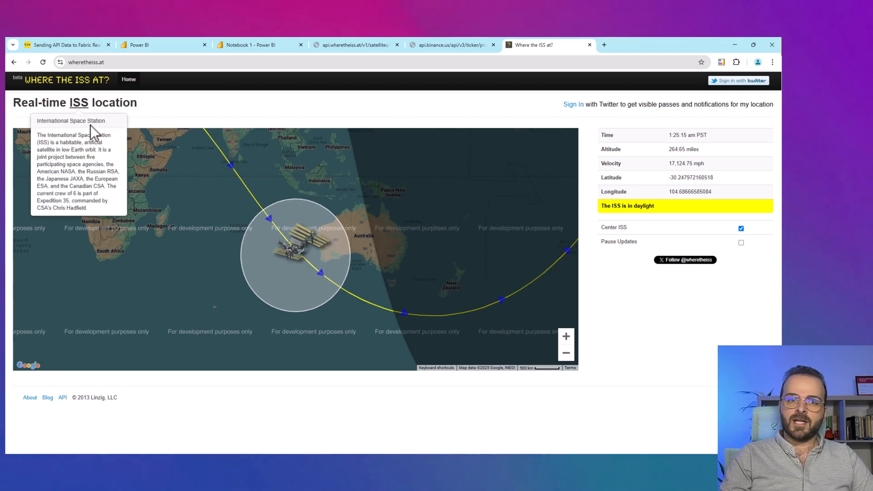
mouse_move(237, 119)
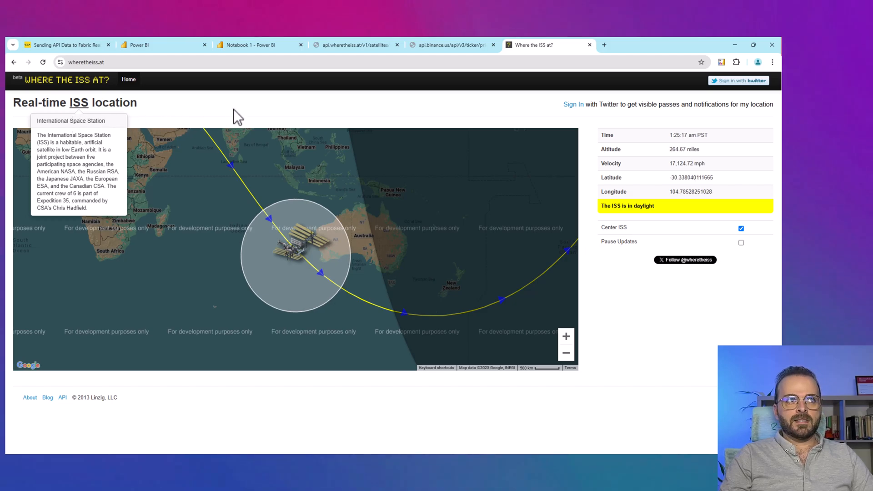
left_click(355, 45)
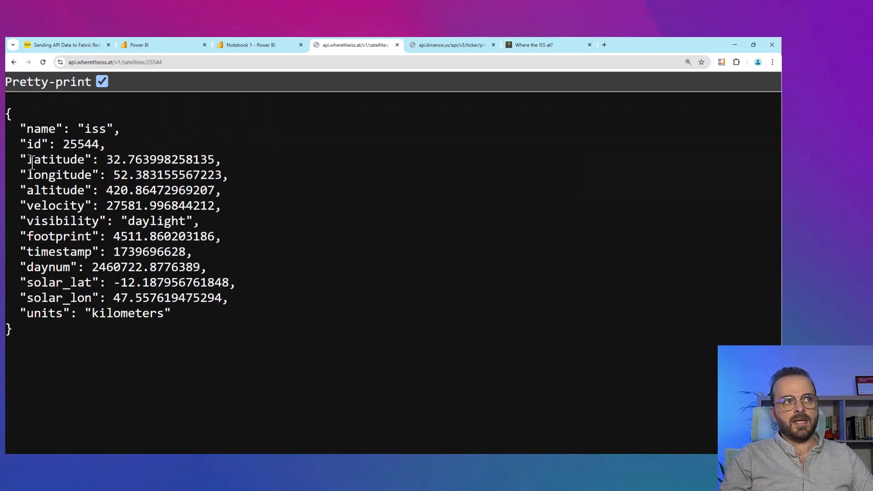
left_click_drag(22, 160, 221, 206)
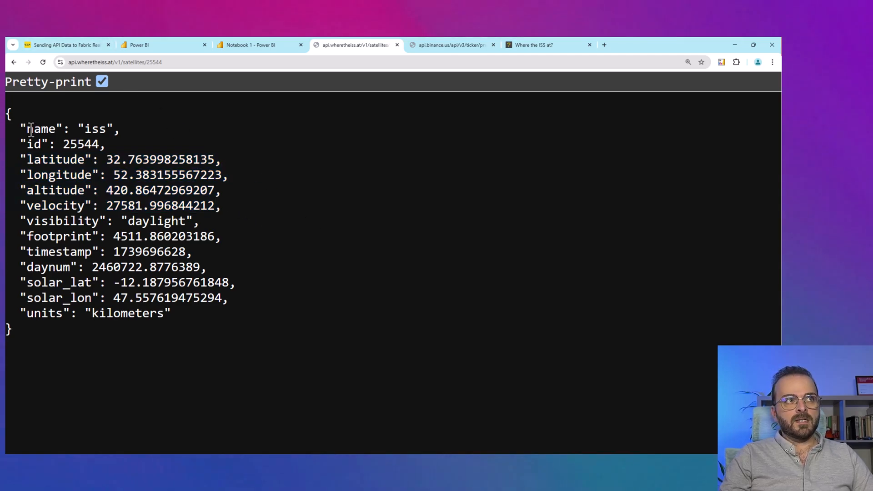
left_click_drag(26, 129, 64, 282)
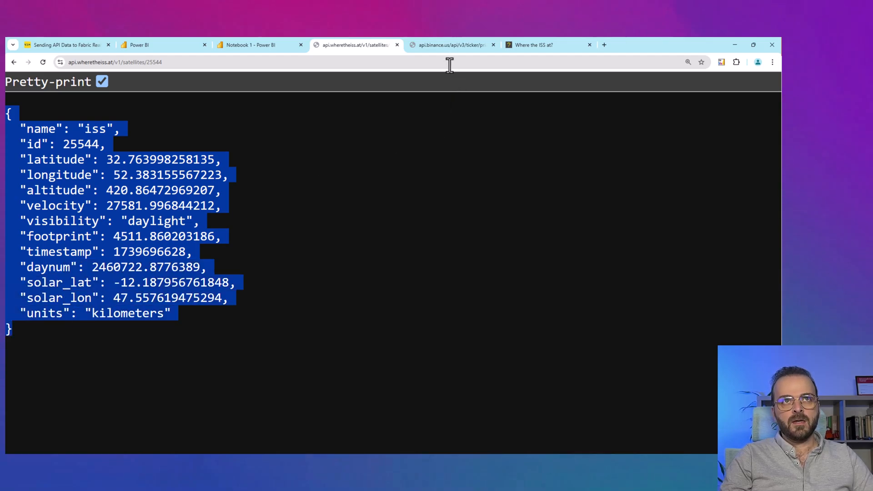
Select the Binance ticker price JSON, then return to the ISS satellite response
left_click(450, 45)
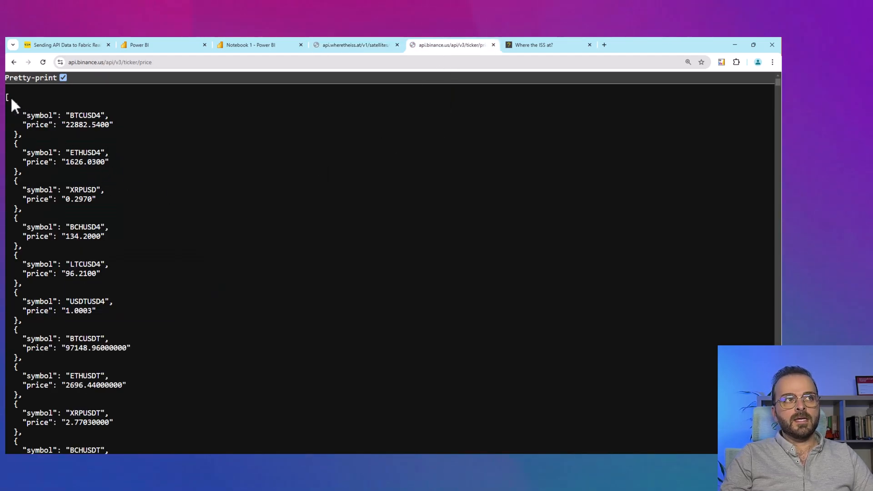
left_click_drag(11, 106, 37, 206)
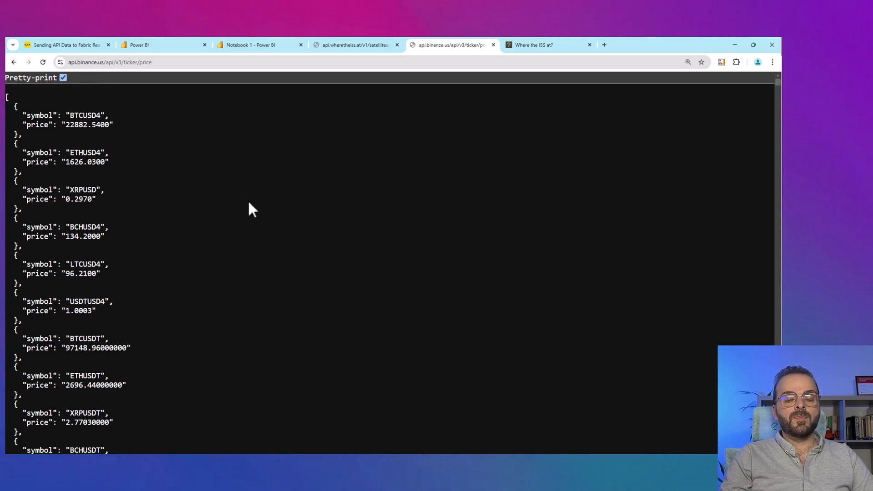
mouse_move(303, 206)
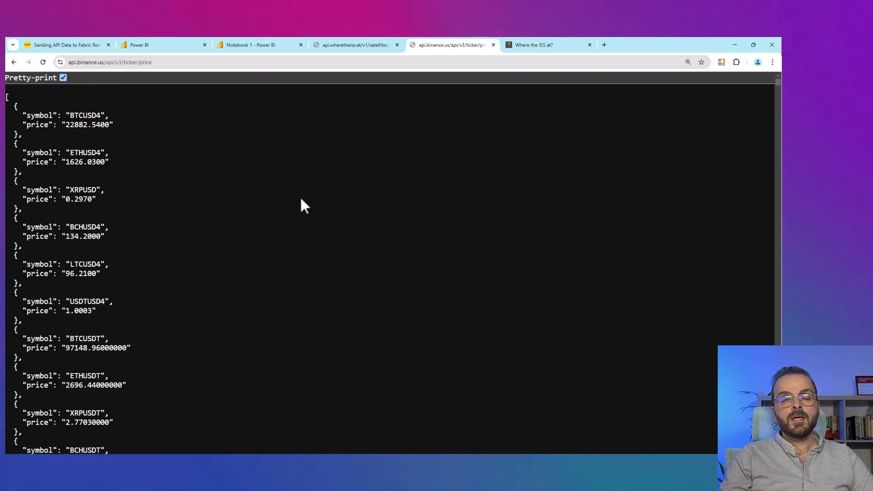
left_click(356, 45)
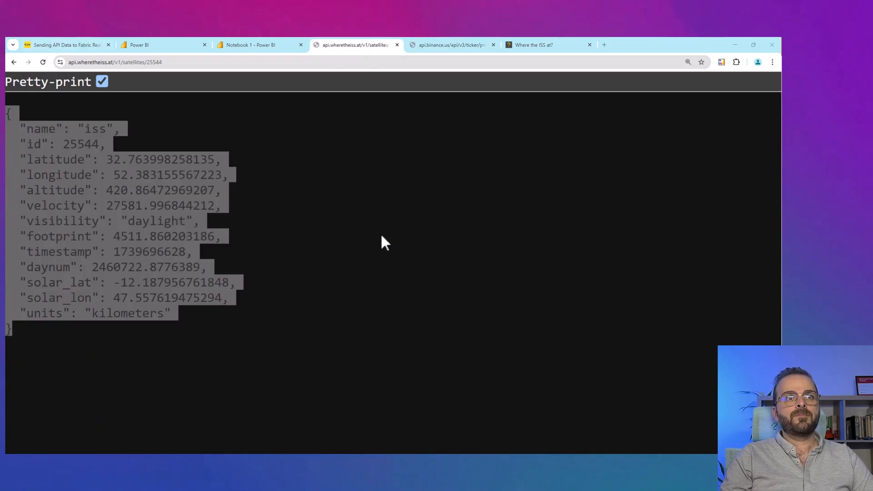
Return to the blog and select the pip install command for requests, pytz and azure-servicebus
left_click(68, 46)
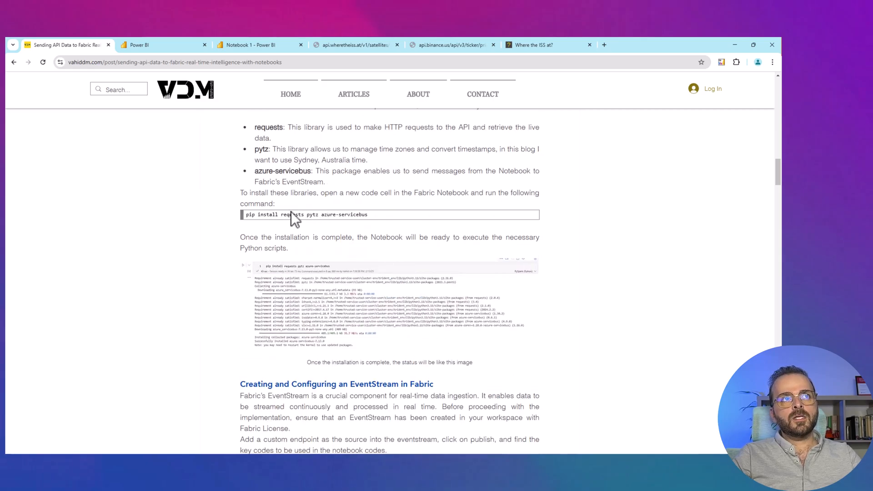
left_click(141, 45)
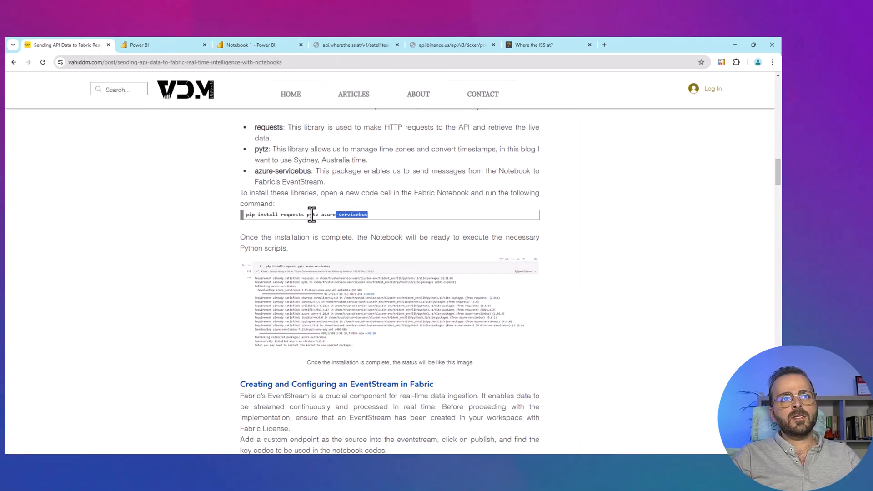
Add a code cell in Notebook 1 holding the pip install command and run it
left_click(250, 45)
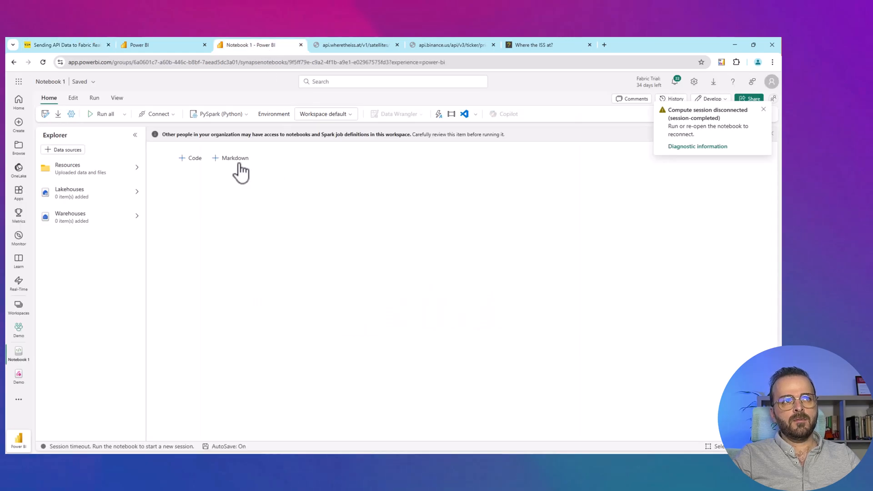
left_click(189, 158)
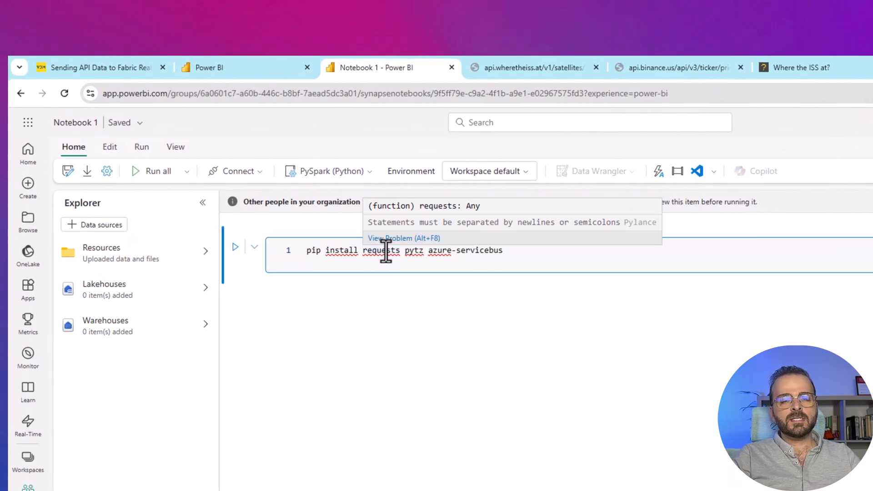
mouse_move(454, 365)
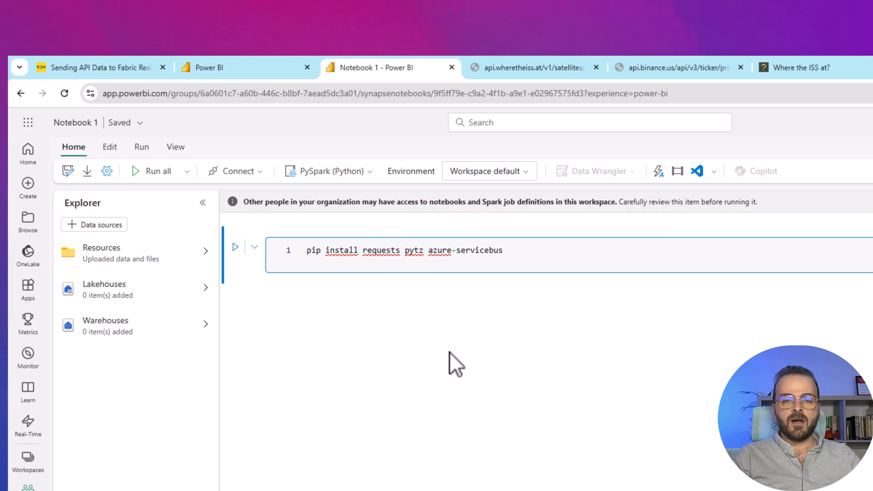
mouse_move(451, 371)
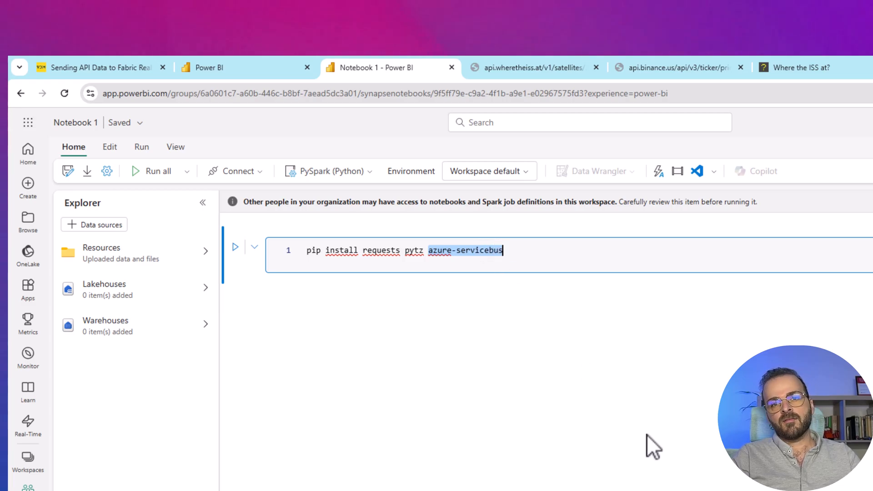
mouse_move(590, 423)
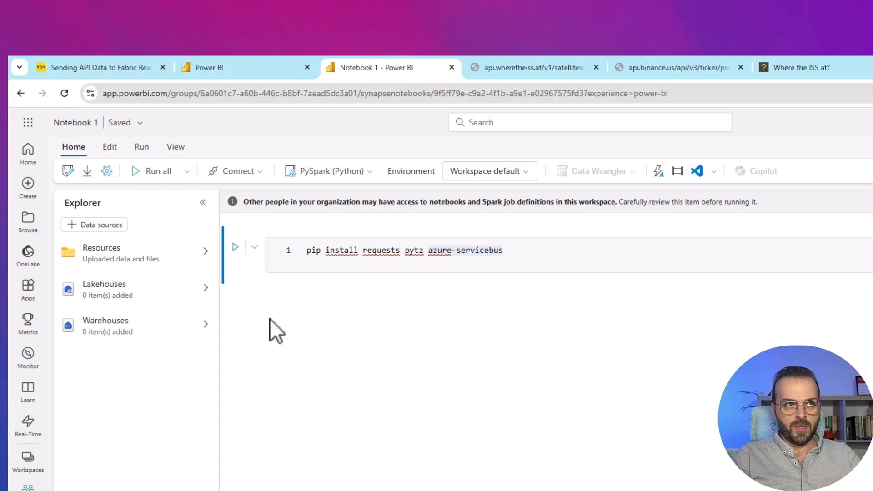
left_click(235, 246)
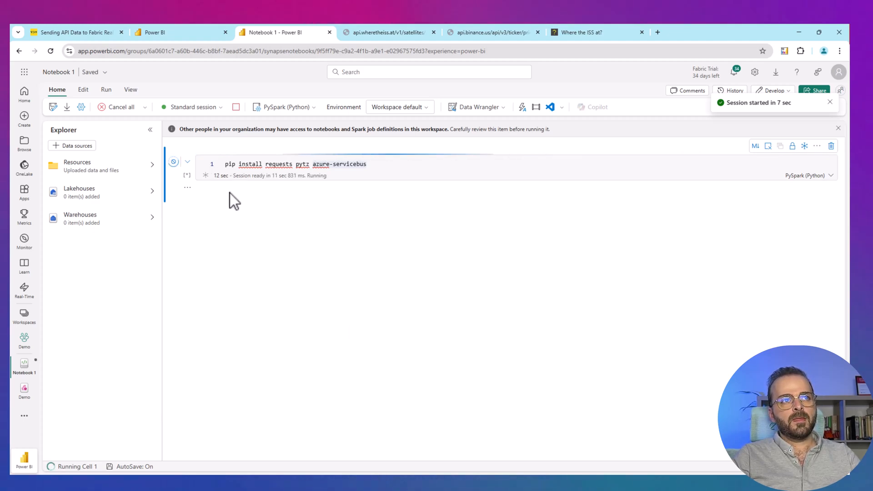
mouse_move(292, 190)
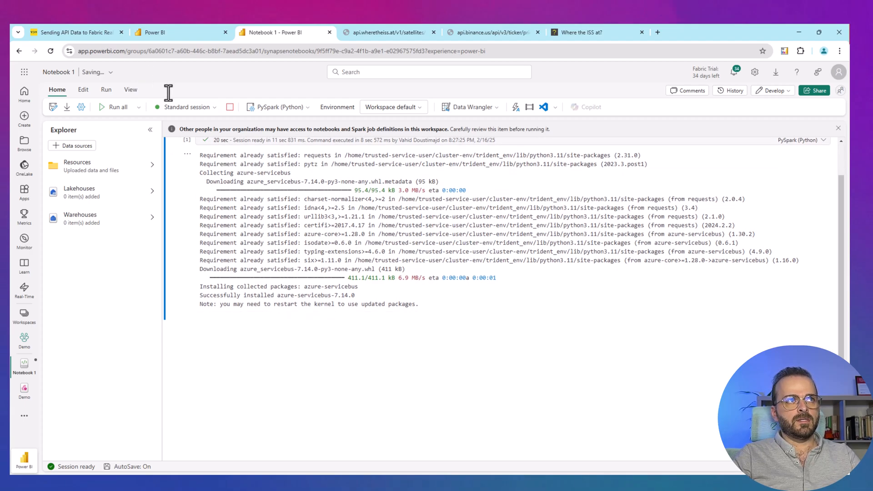
Scroll the blog to 'Writing the API Request Code' and copy the Binance request script
left_click(73, 32)
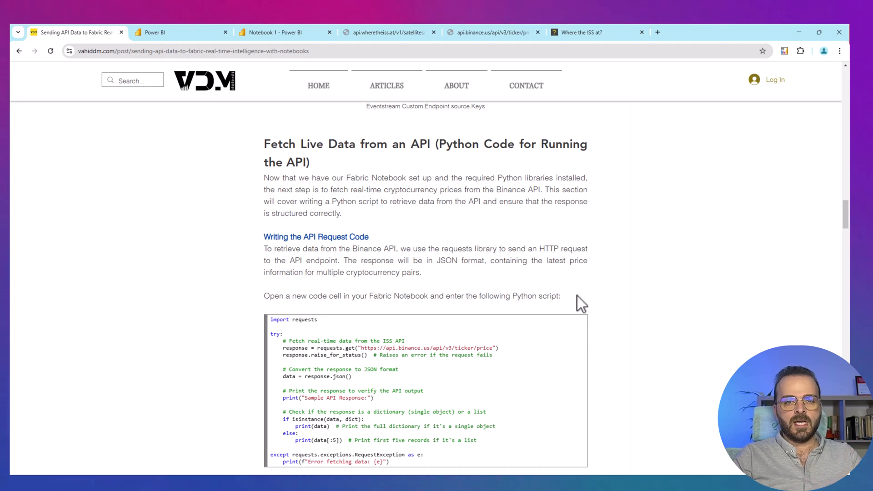
scroll("down", 3)
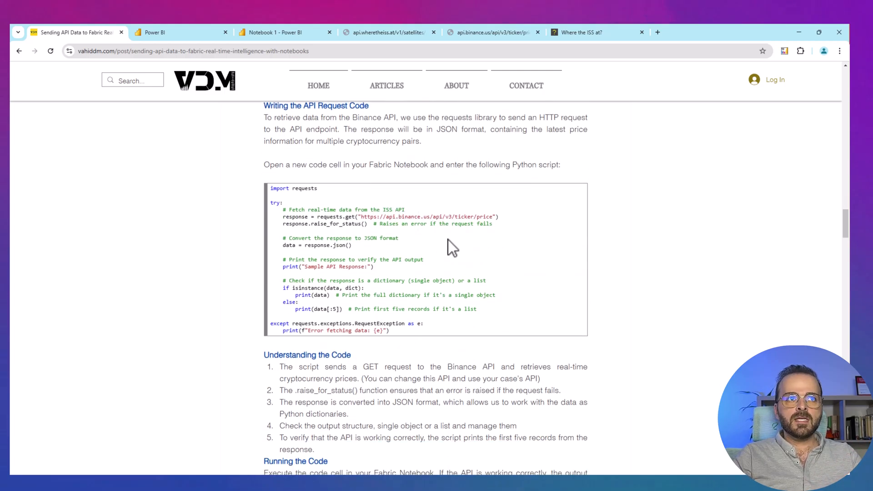
scroll("down", 3)
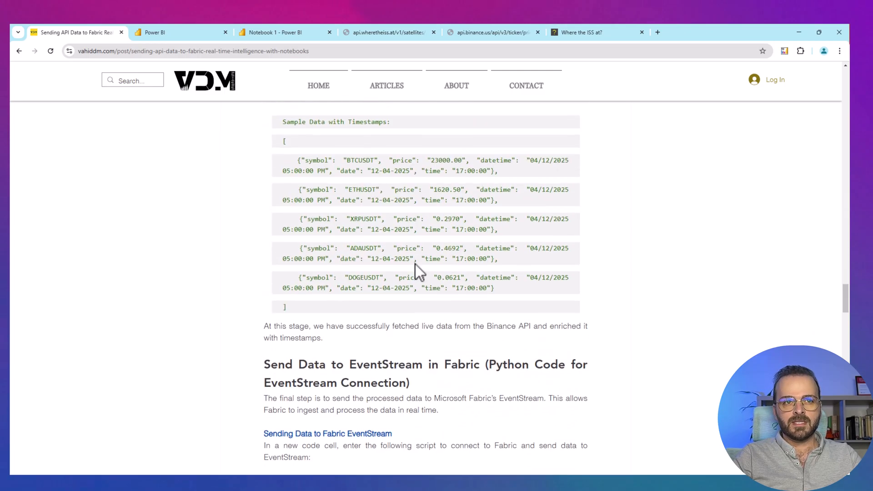
scroll("down", 3)
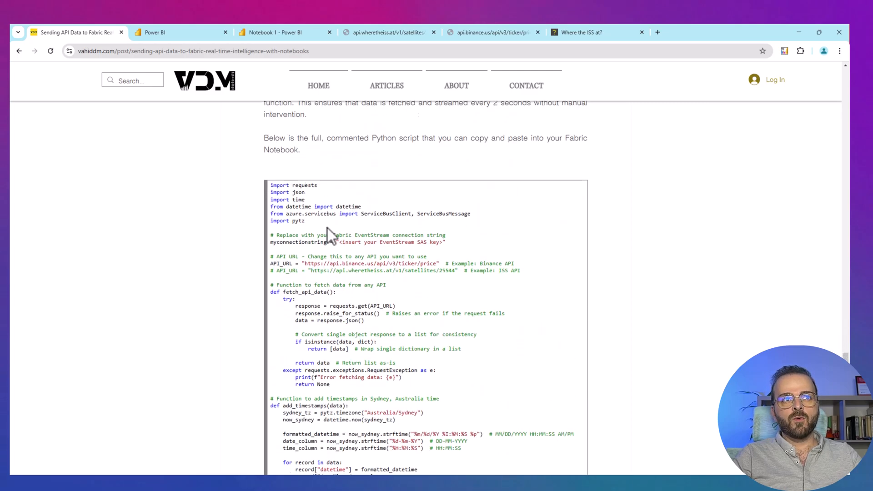
scroll("down", 3)
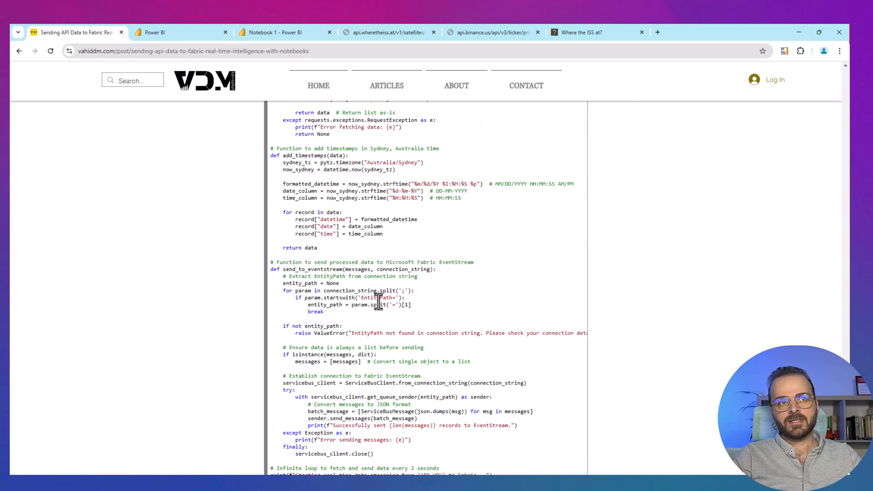
scroll("up", 3)
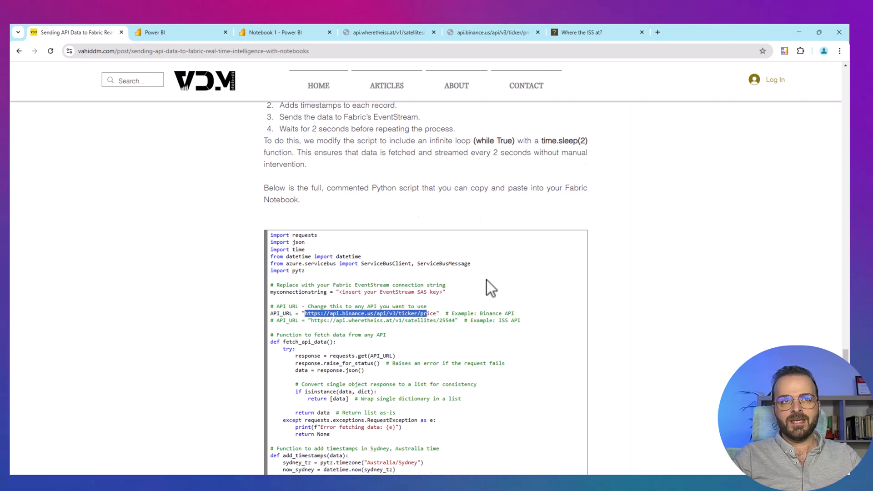
scroll("down", 3)
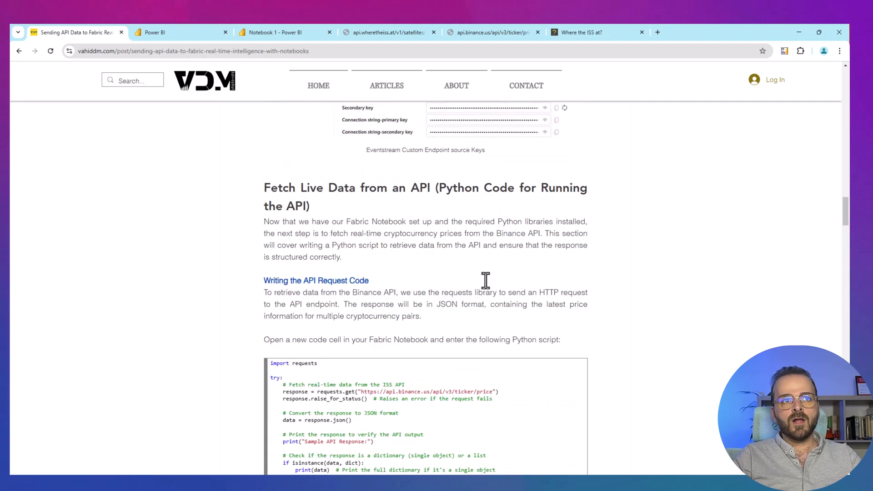
scroll("down", 3)
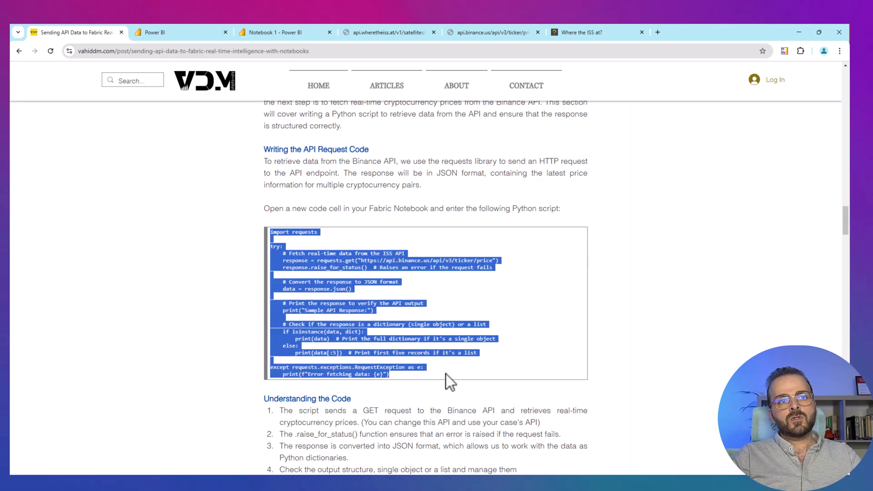
mouse_move(232, 36)
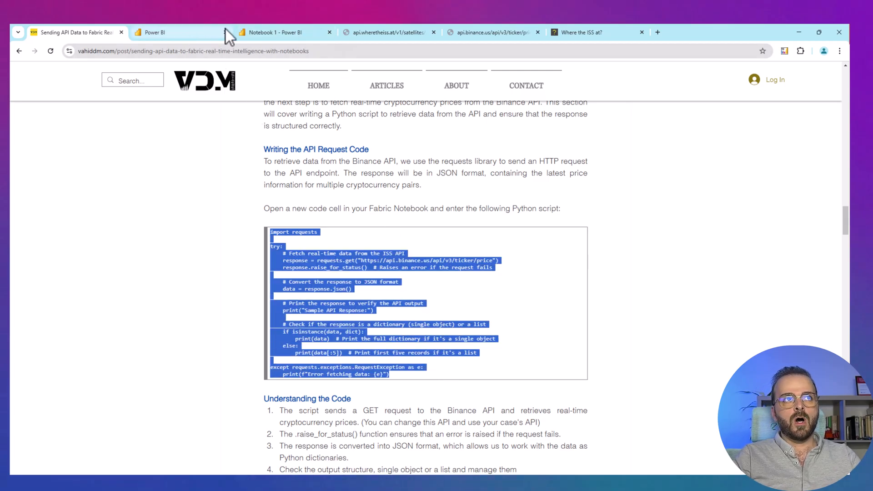
Paste the API request script into Notebook 1 and run it to print Binance prices
left_click(280, 32)
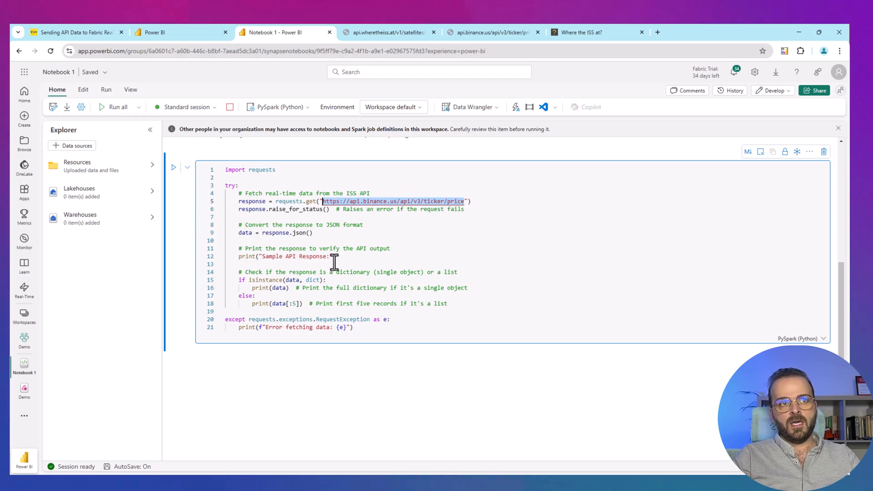
mouse_move(368, 272)
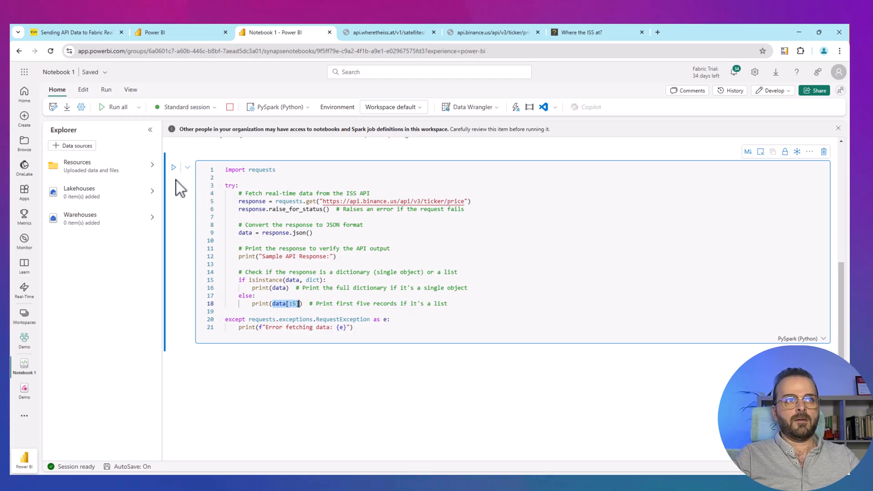
left_click(172, 167)
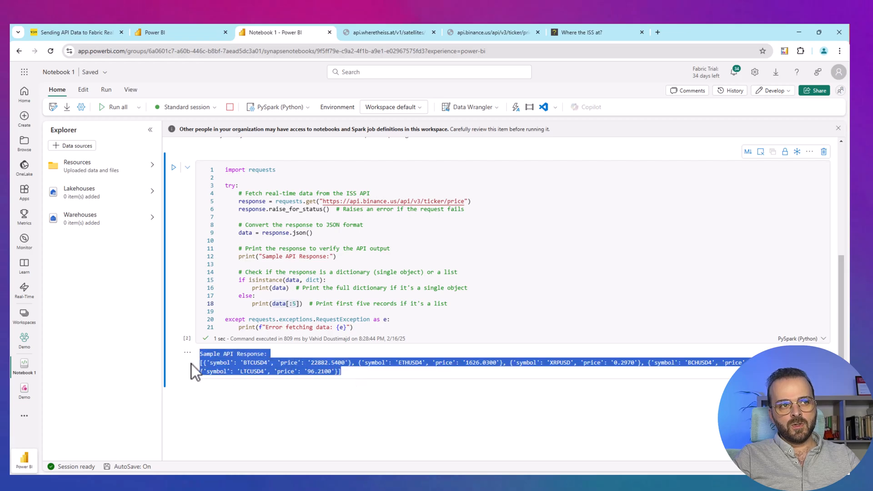
left_click(388, 33)
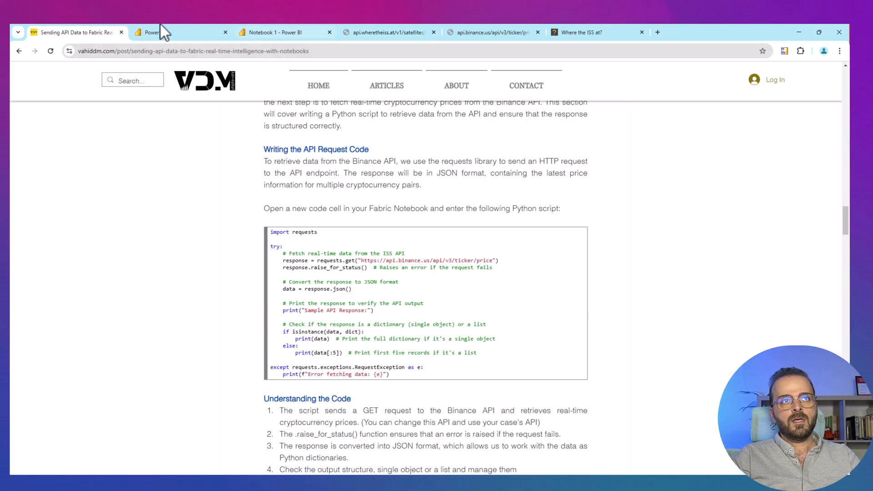
Rerun the cell against the wheretheiss.at satellite endpoint and check the live ISS map
left_click(281, 32)
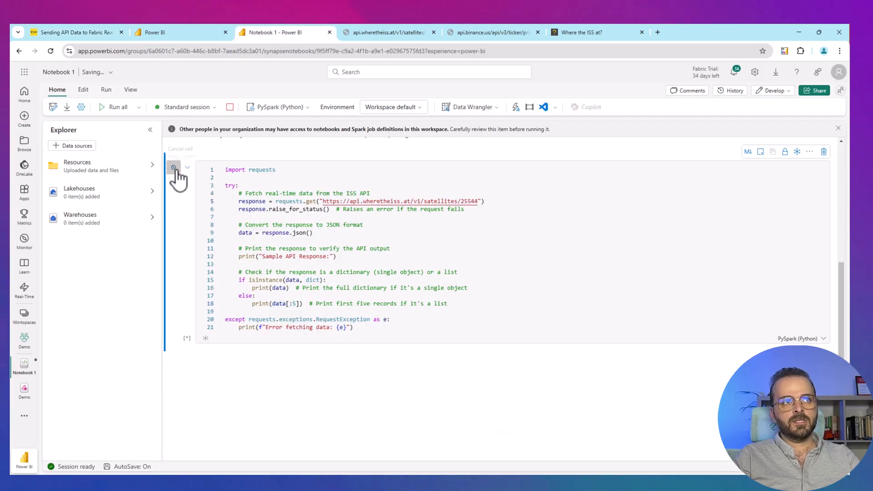
left_click(173, 168)
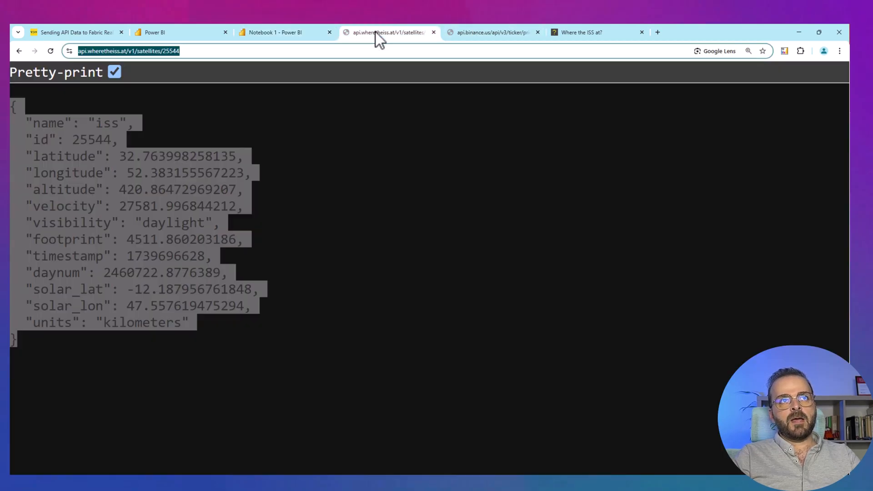
left_click(595, 33)
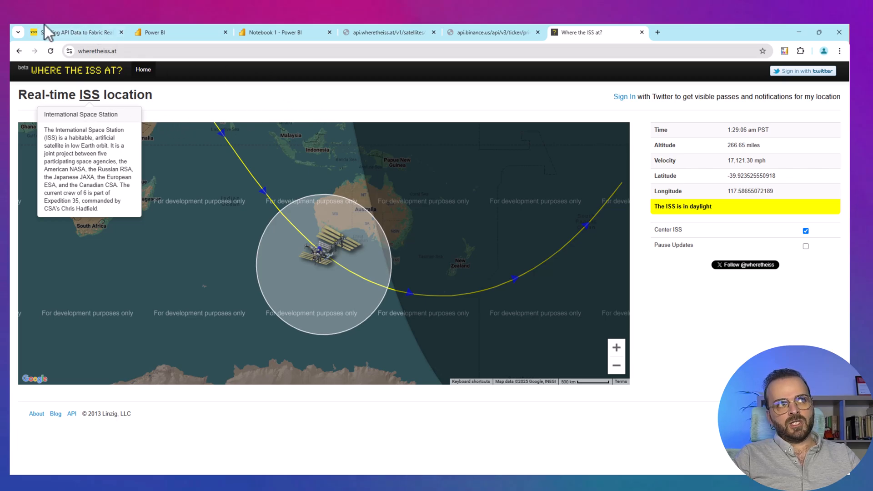
left_click(68, 33)
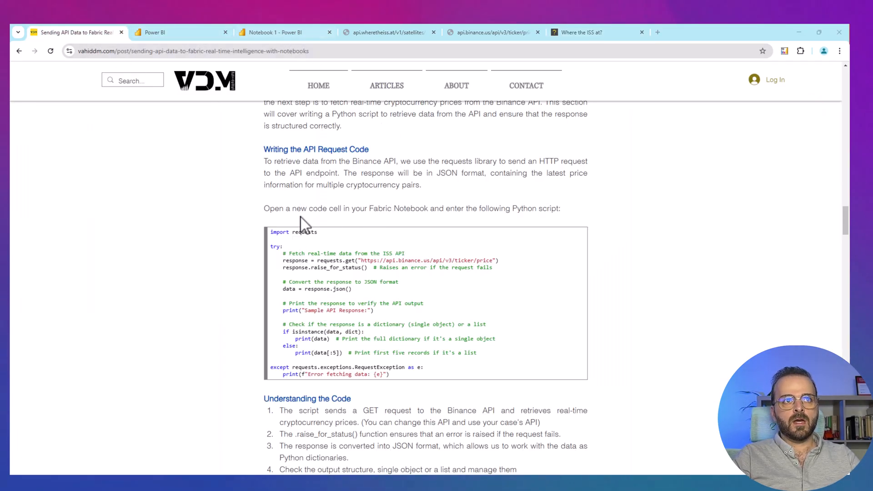
Copy the blog's Sydney timestamp script into a new Notebook 1 code cell
scroll("down", 3)
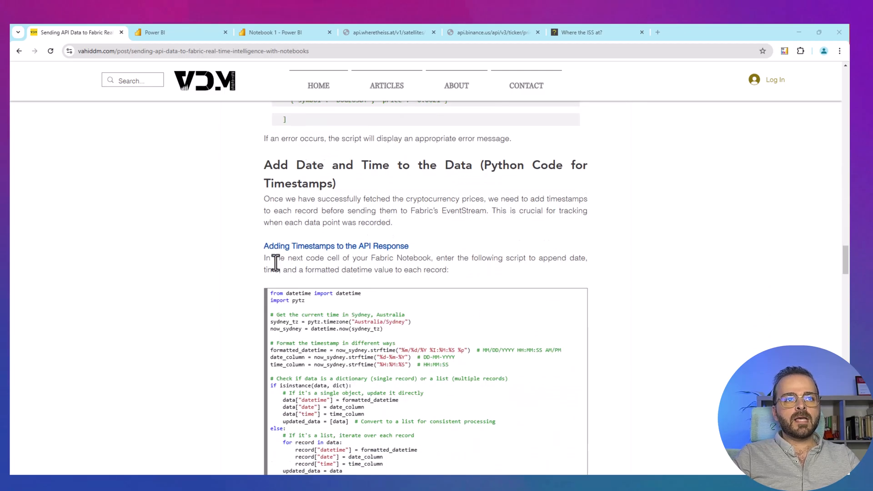
scroll("down", 3)
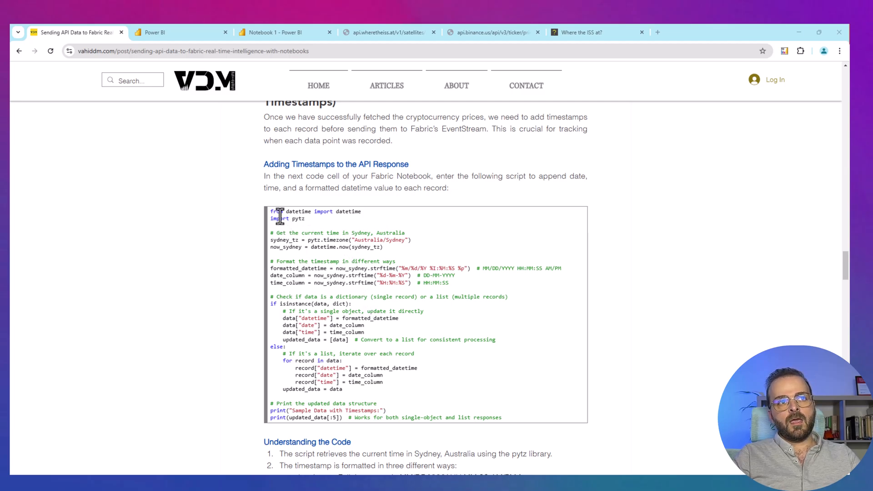
left_click_drag(271, 211, 383, 382)
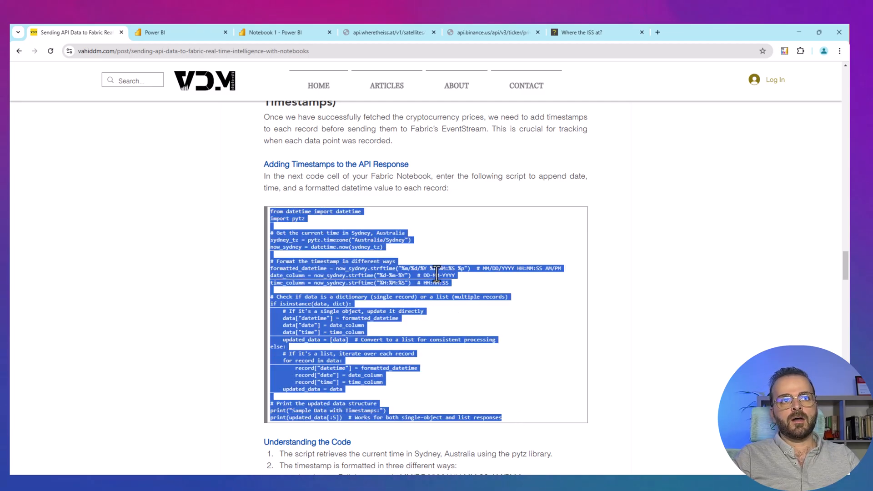
left_click(390, 33)
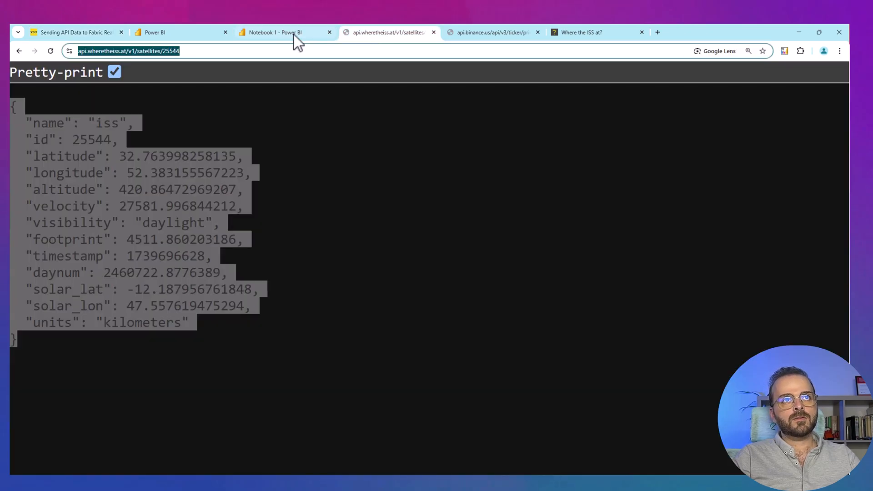
left_click(276, 33)
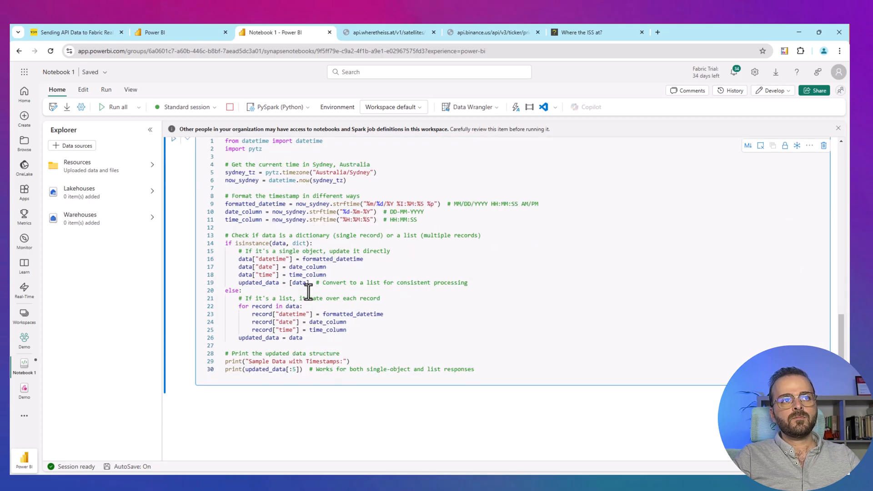
mouse_move(277, 195)
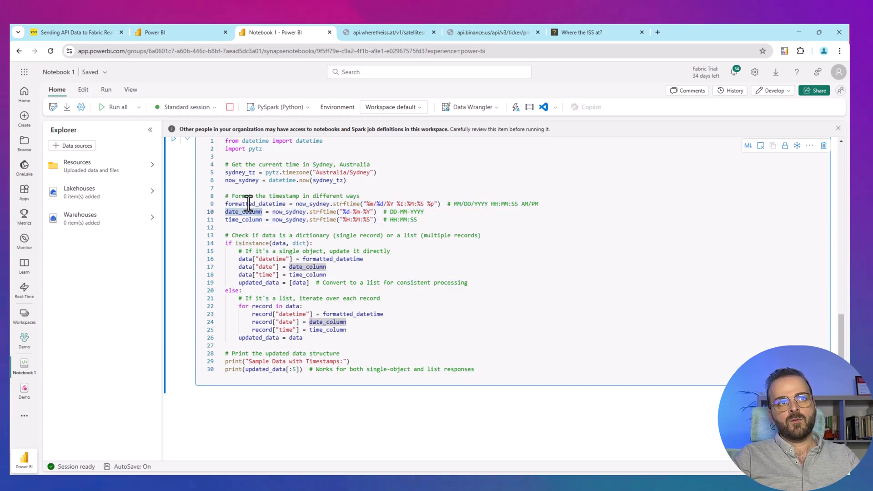
double_click(255, 204)
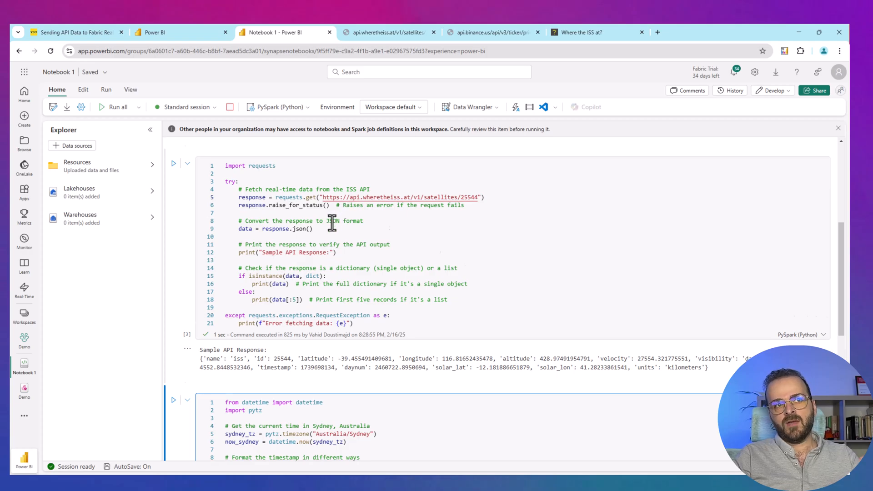
Restore the Binance ticker URL in the request cell and run the Sydney timestamp cell
scroll("down", 3)
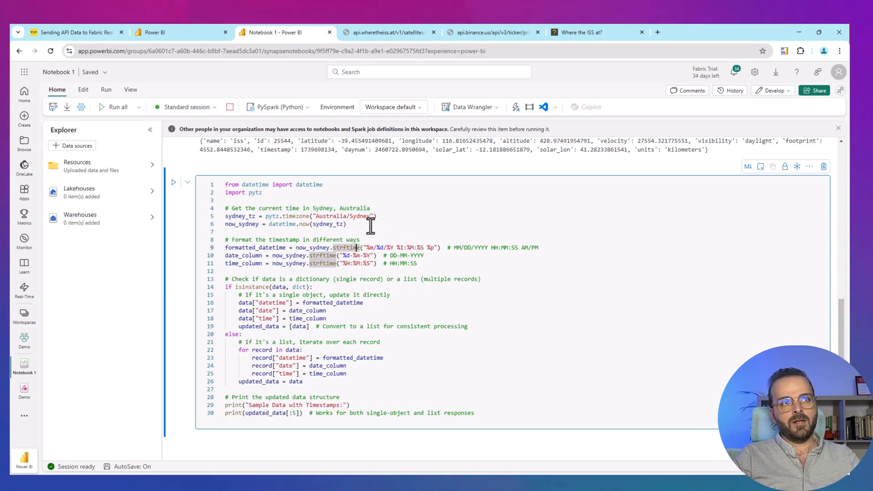
left_click(111, 107)
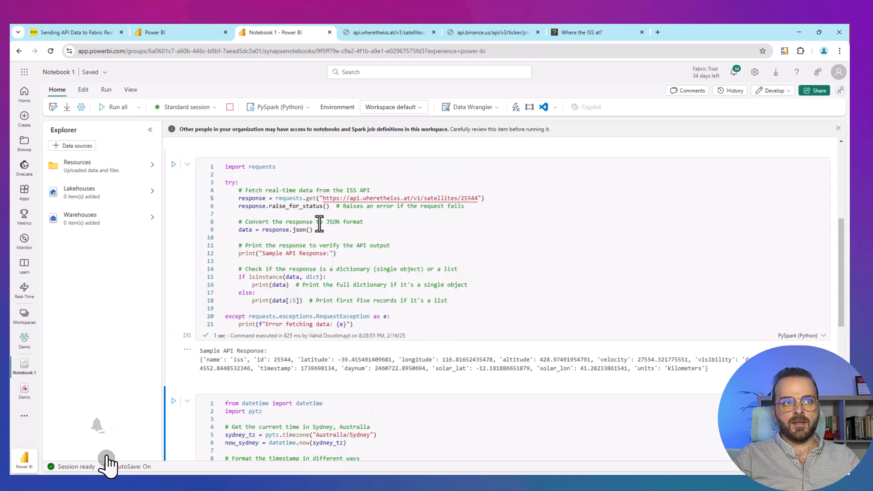
scroll("down", 3)
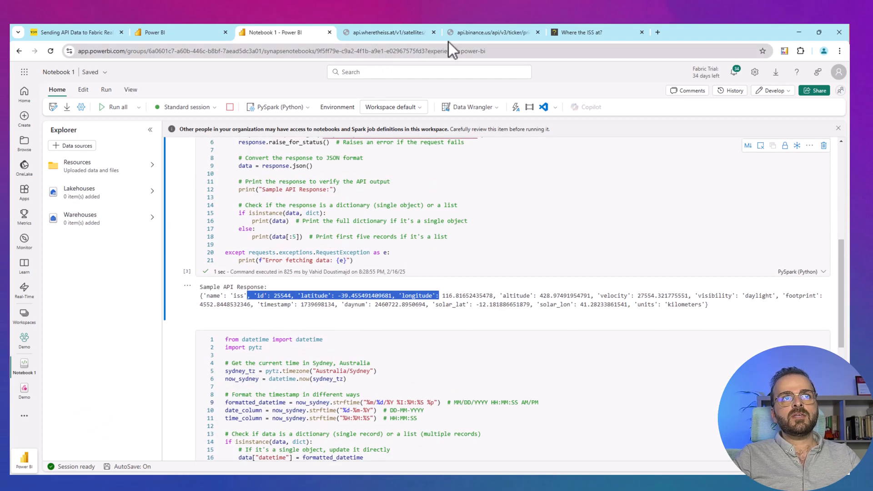
left_click(491, 33)
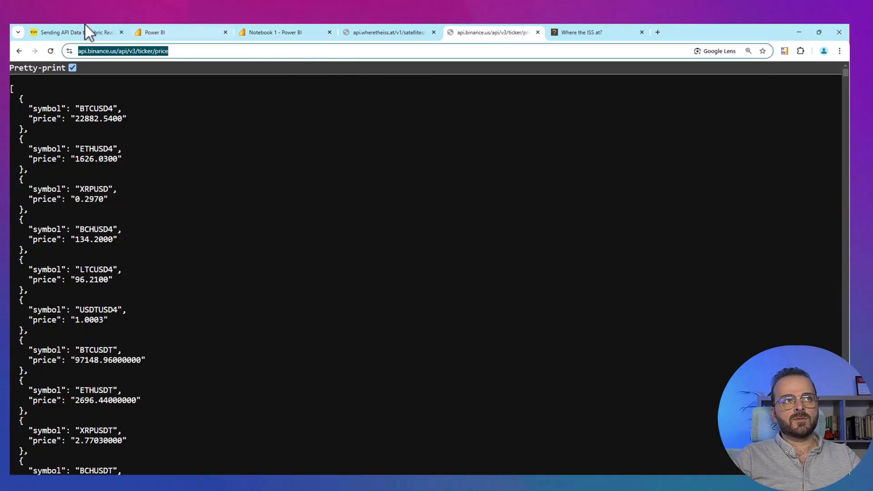
left_click(275, 32)
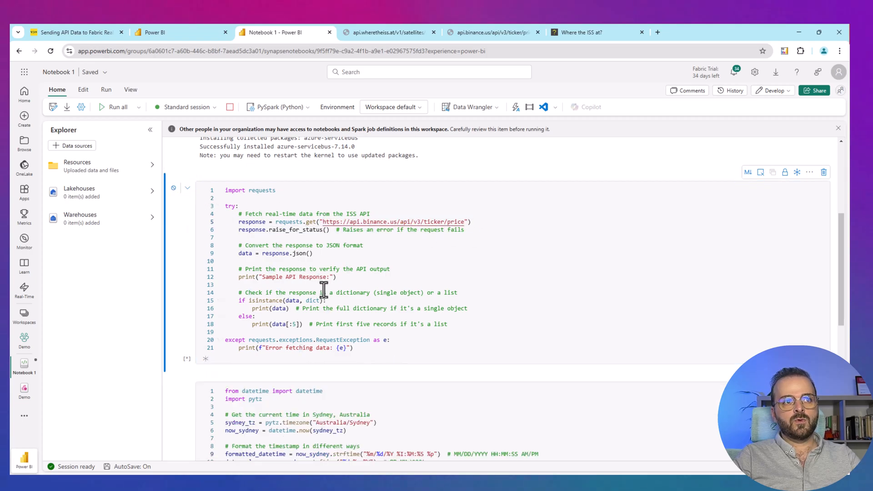
left_click(173, 187)
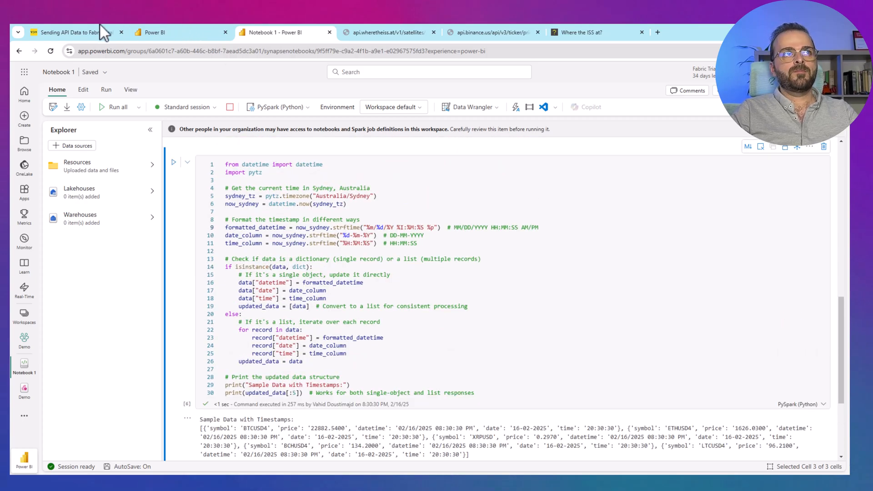
Select the blog's EventStream sending script and add a new empty code cell in Notebook 1
left_click(73, 32)
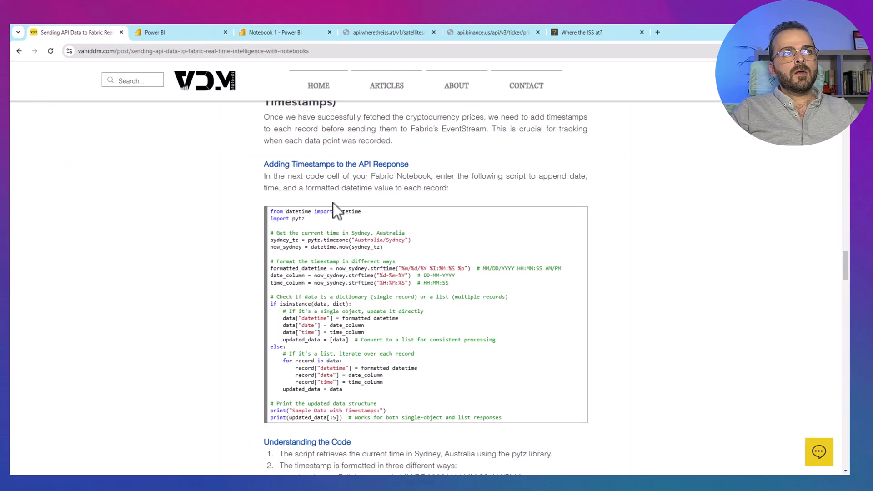
scroll("down", 3)
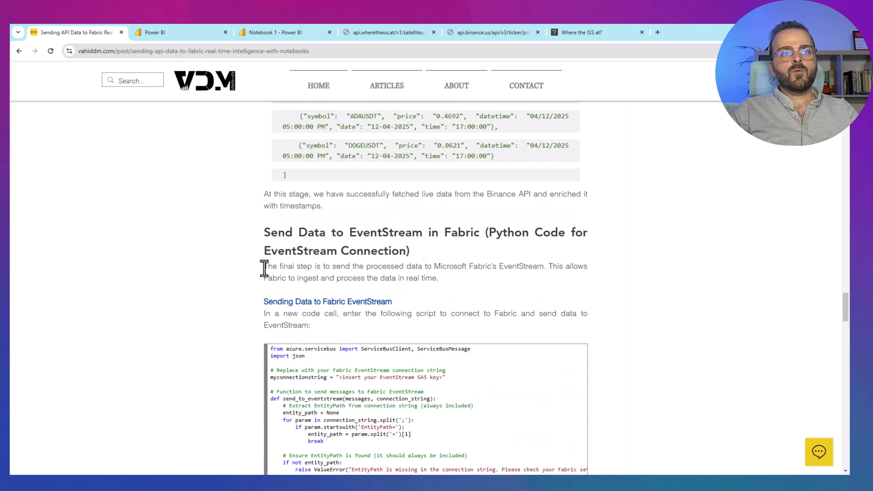
scroll("down", 3)
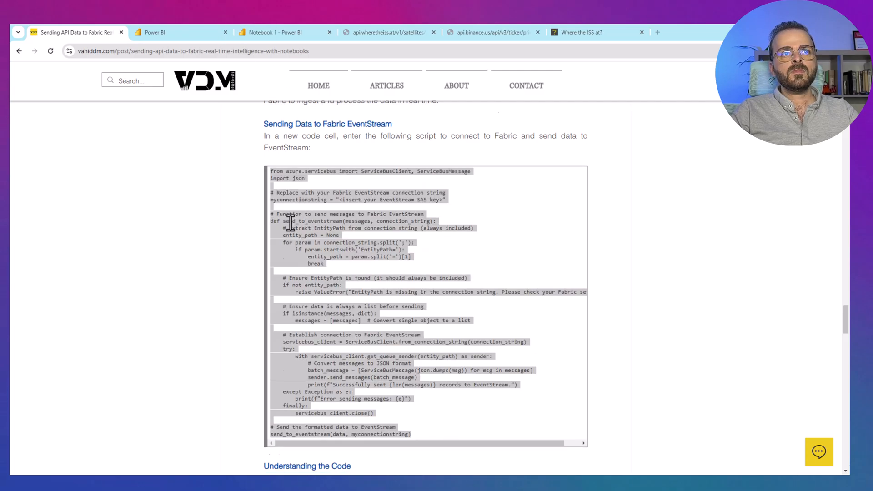
left_click(281, 33)
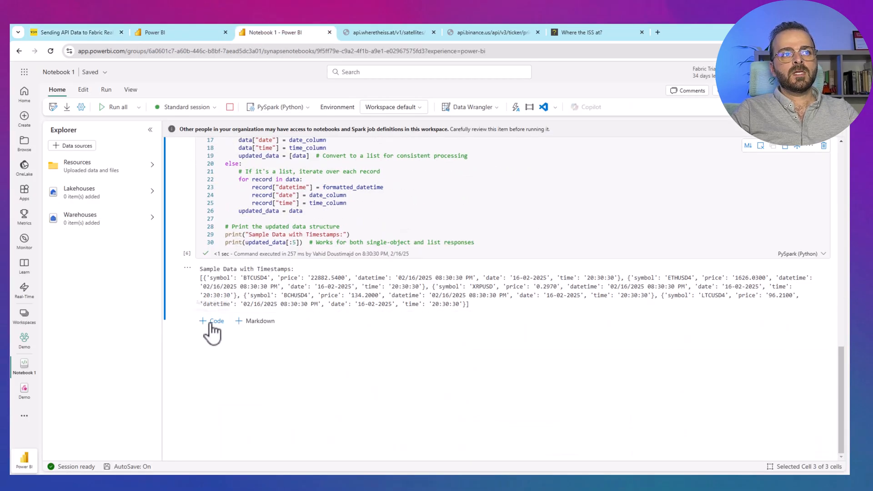
left_click(212, 320)
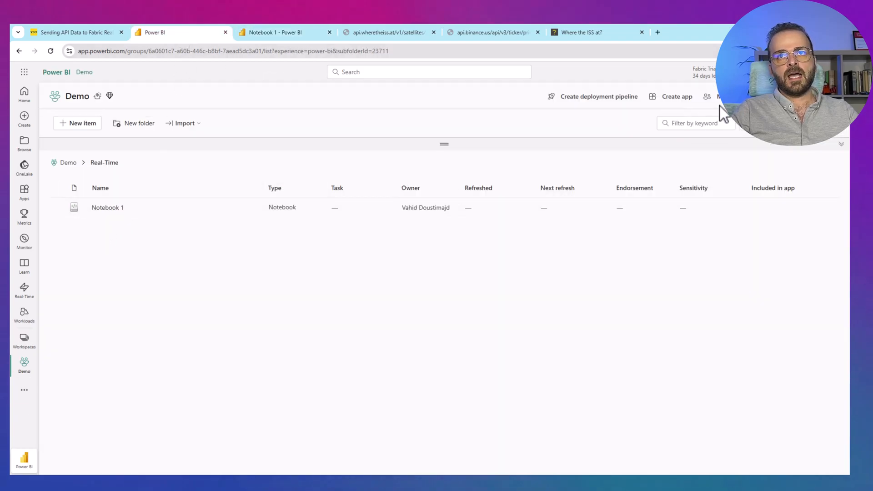
Create a new Eventstream named Crypto
left_click(77, 124)
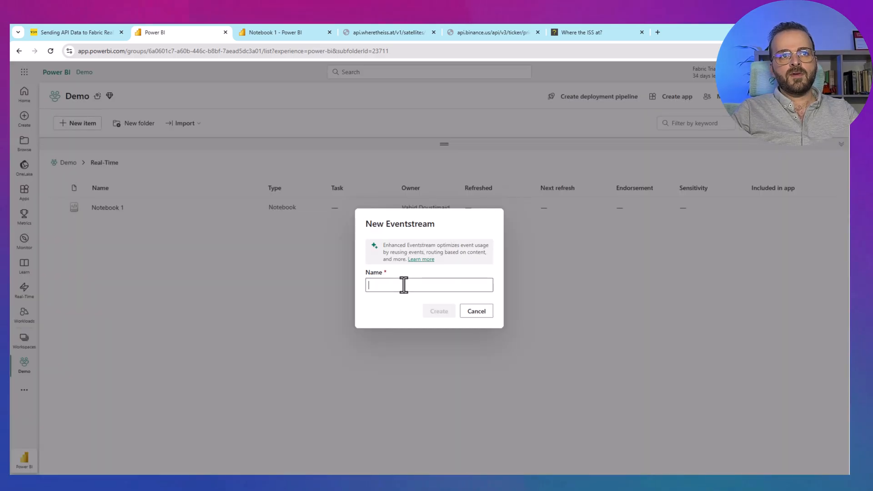
type("Crypto")
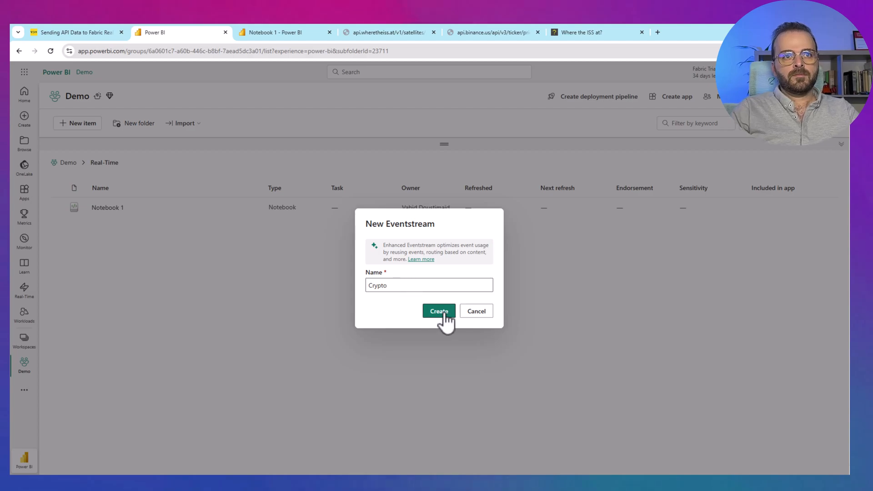
left_click(438, 311)
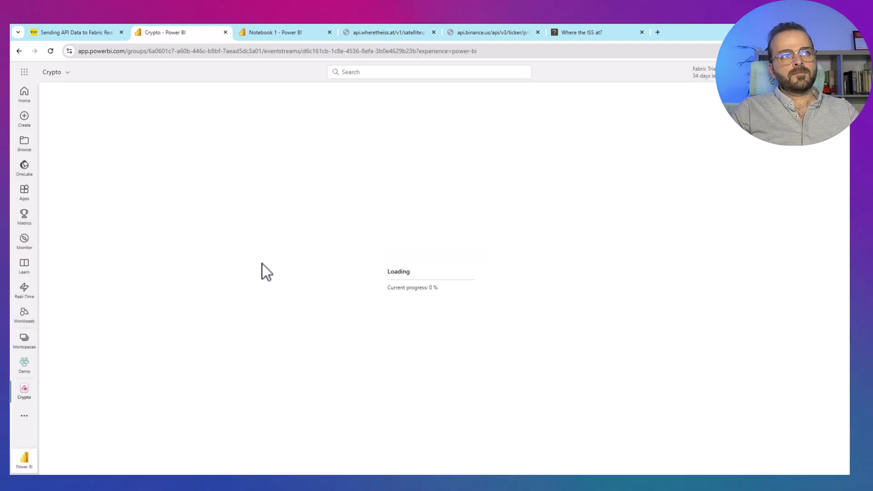
mouse_move(362, 266)
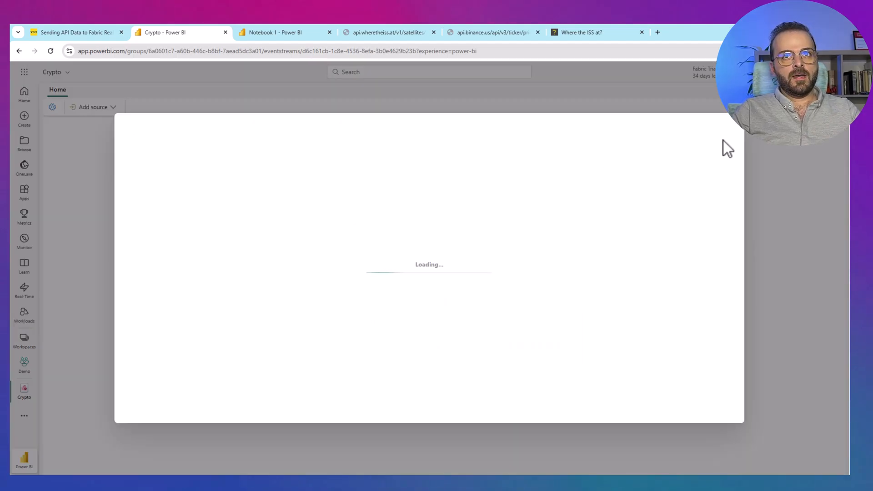
Add a custom endpoint source named Notebook to the Crypto eventstream
left_click(95, 106)
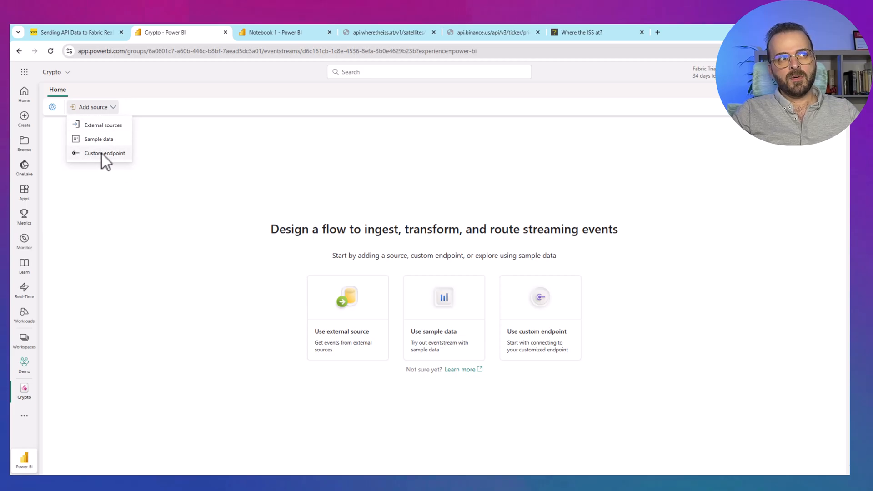
left_click(104, 153)
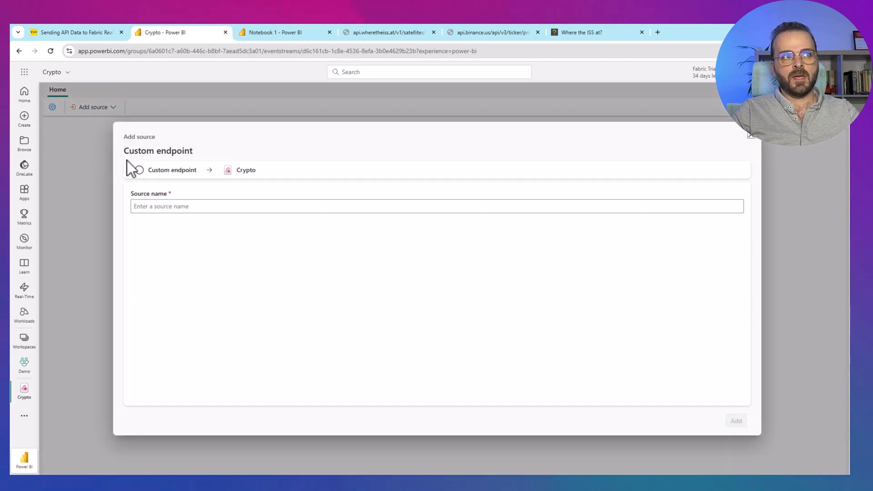
type("No")
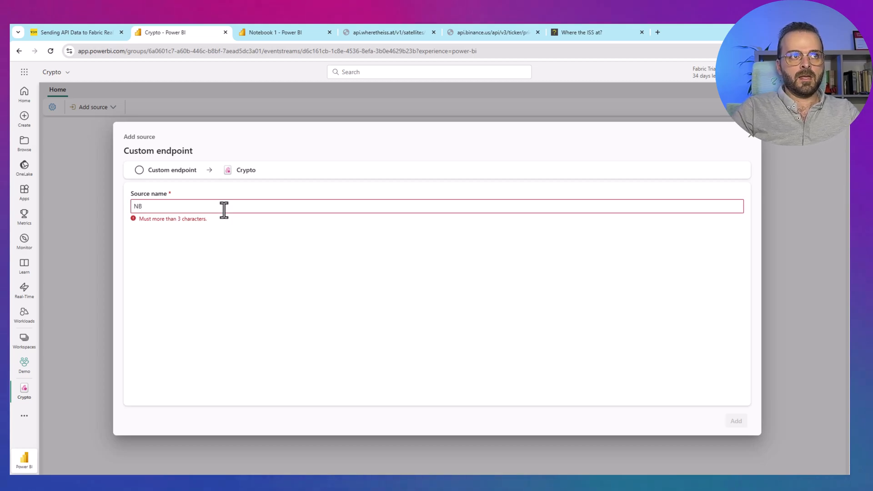
type("Notebook")
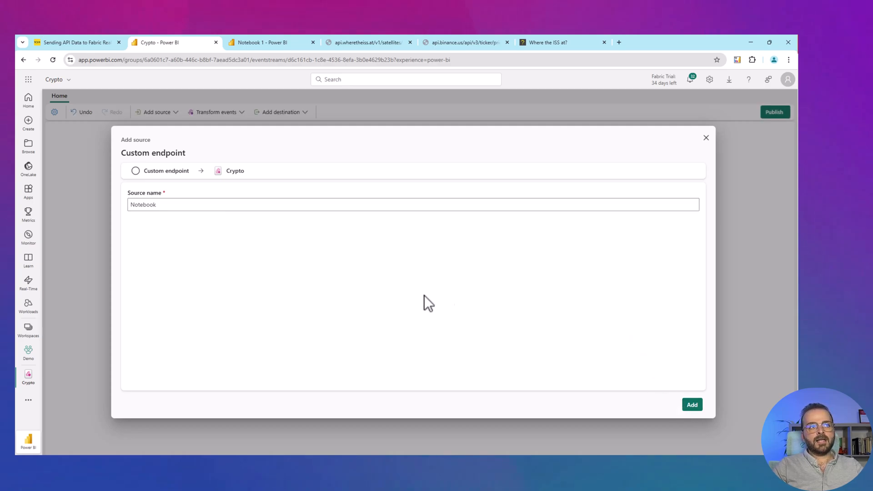
left_click(692, 405)
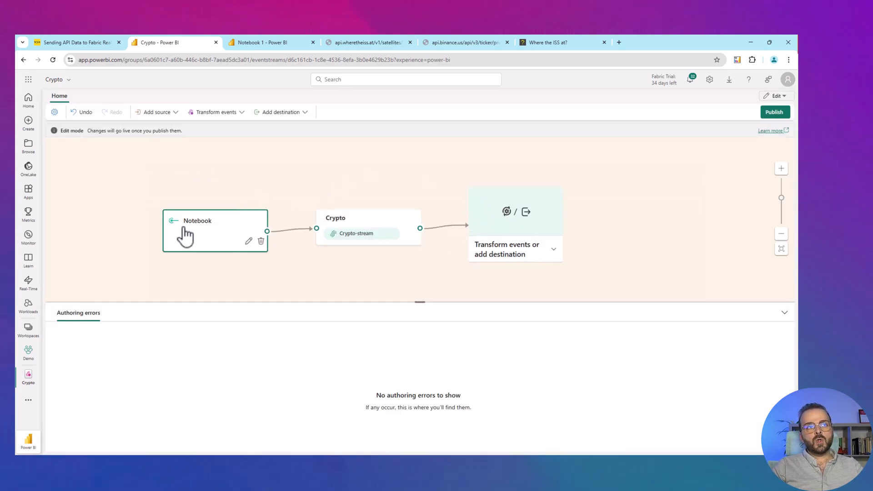
mouse_move(745, 139)
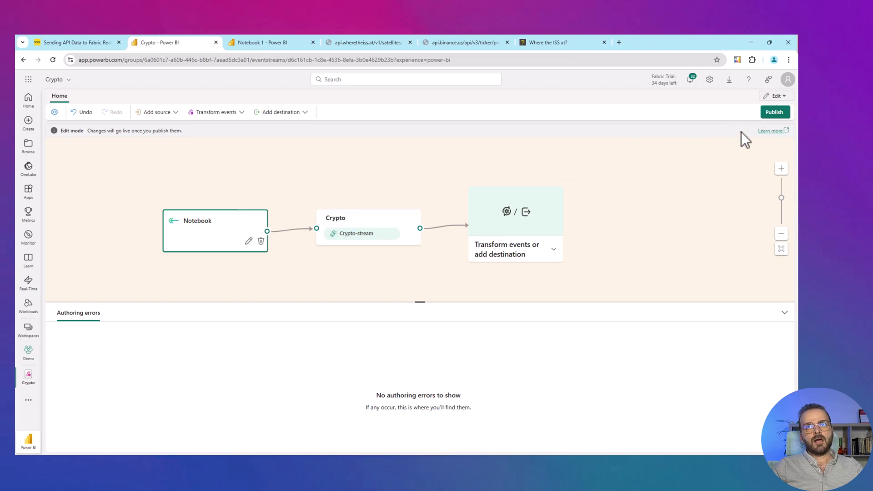
Publish the Crypto eventstream, then reveal and copy the Notebook source's Connection string-primary key
left_click(775, 112)
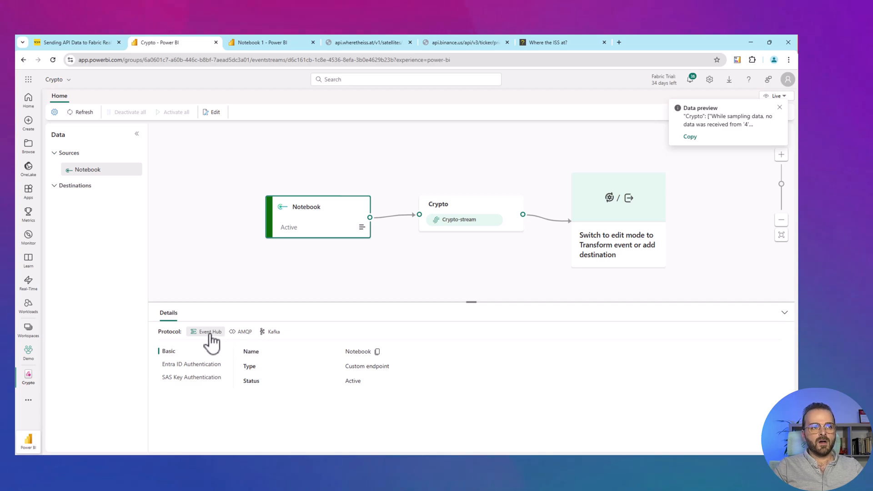
mouse_move(195, 386)
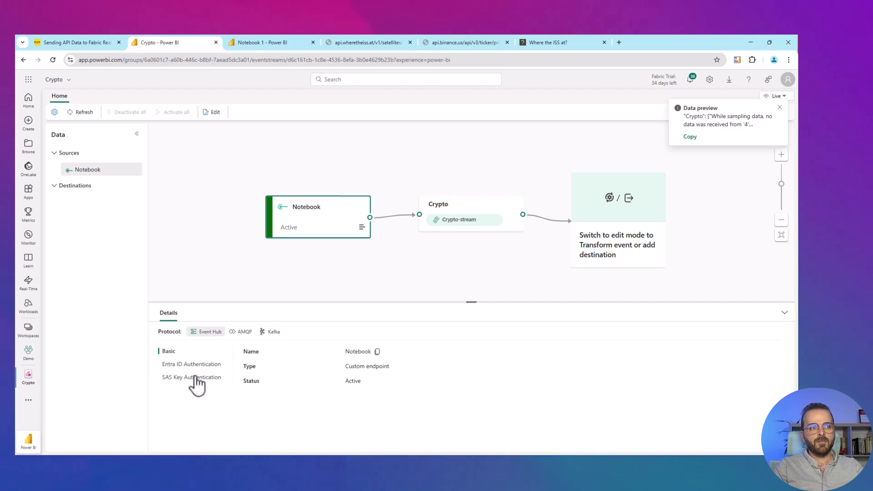
left_click(191, 377)
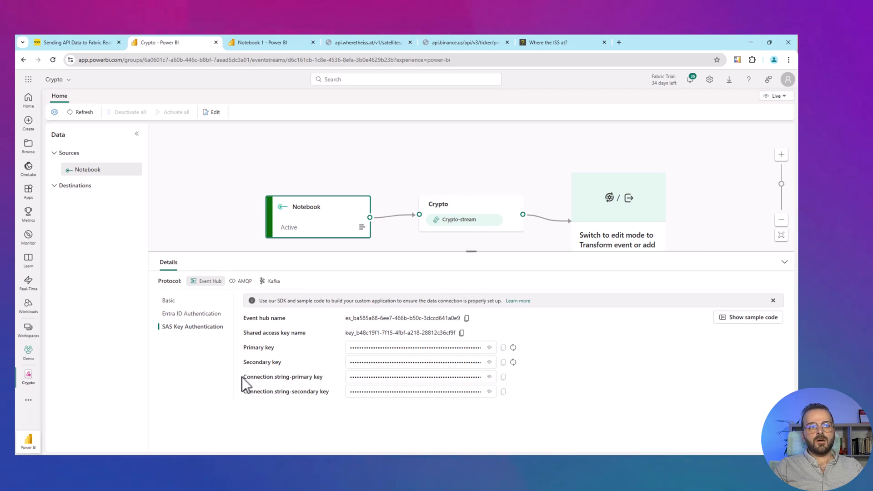
double_click(282, 376)
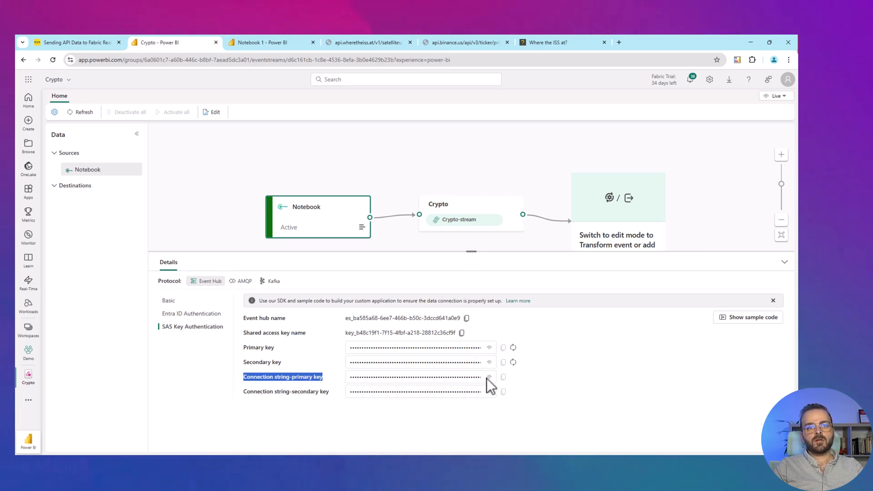
left_click(489, 377)
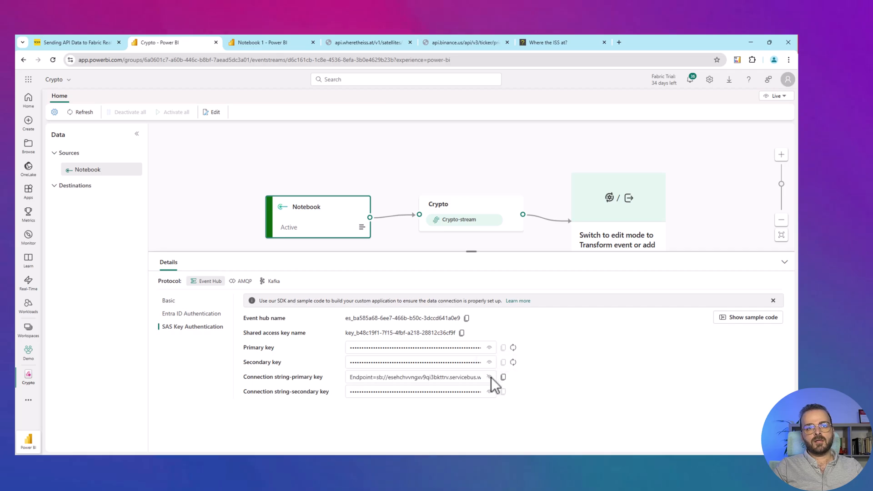
left_click(72, 43)
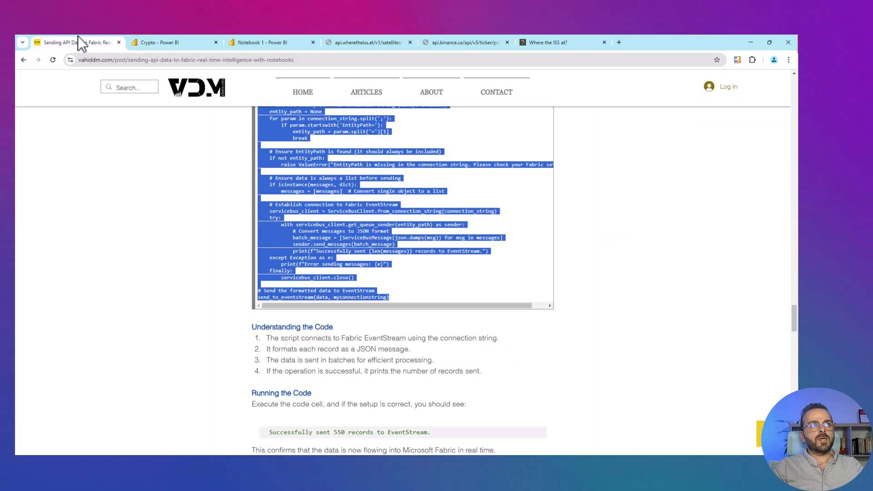
Run Notebook 1's send_to_eventstream cell, sending 553 crypto records to the eventstream
left_click(266, 42)
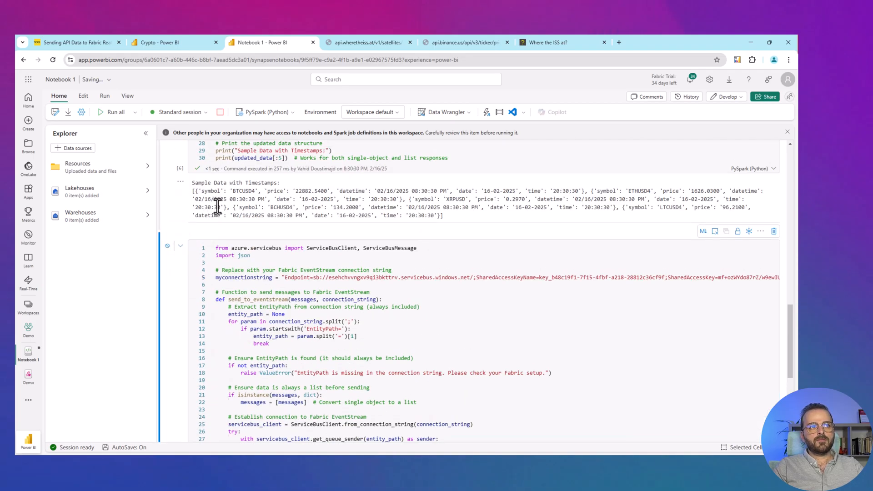
left_click(107, 112)
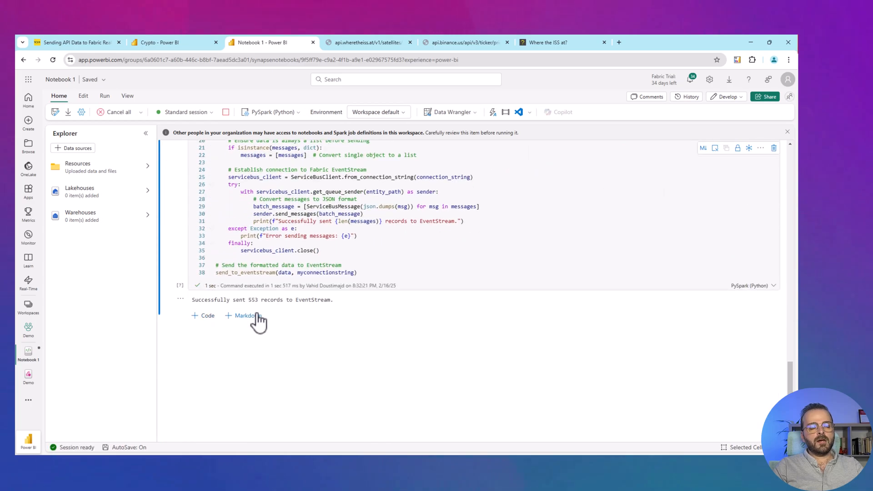
double_click(253, 300)
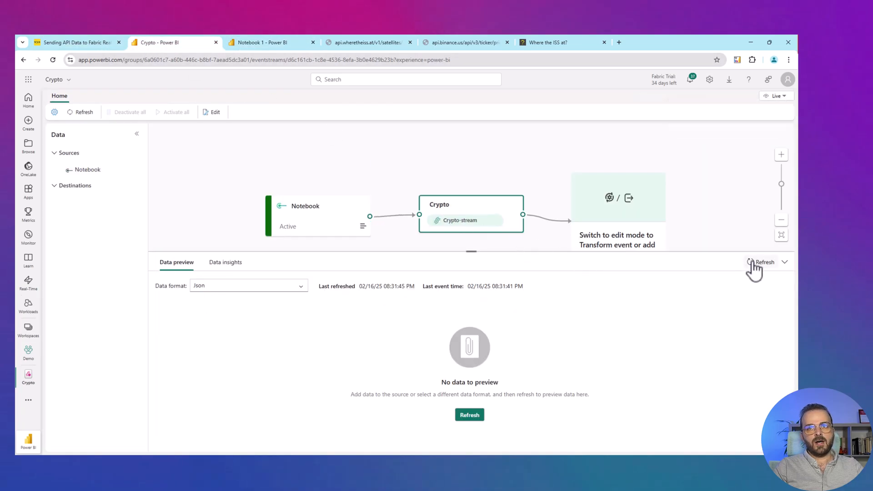
Refresh the Crypto data preview and return to the Demo workspace item list
left_click(761, 262)
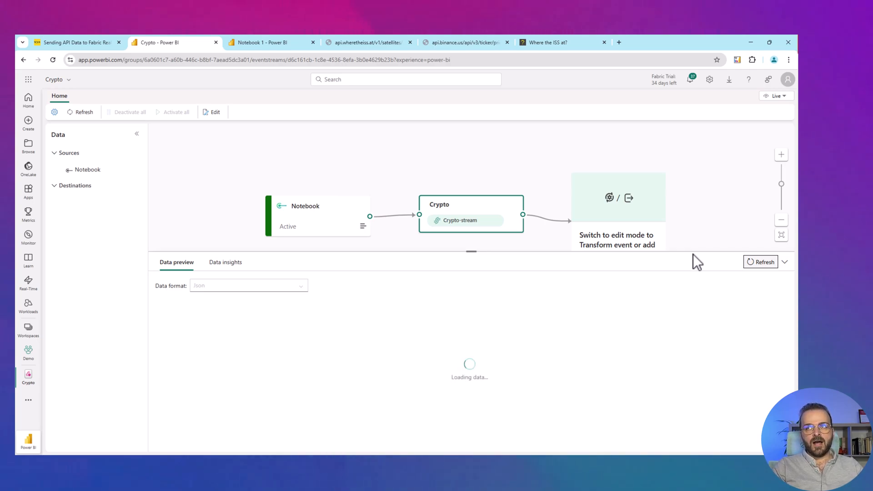
mouse_move(420, 315)
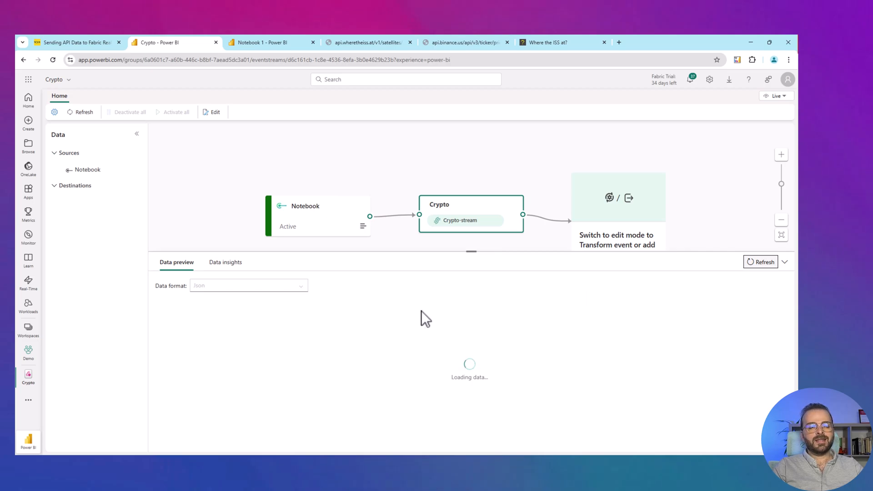
mouse_move(433, 250)
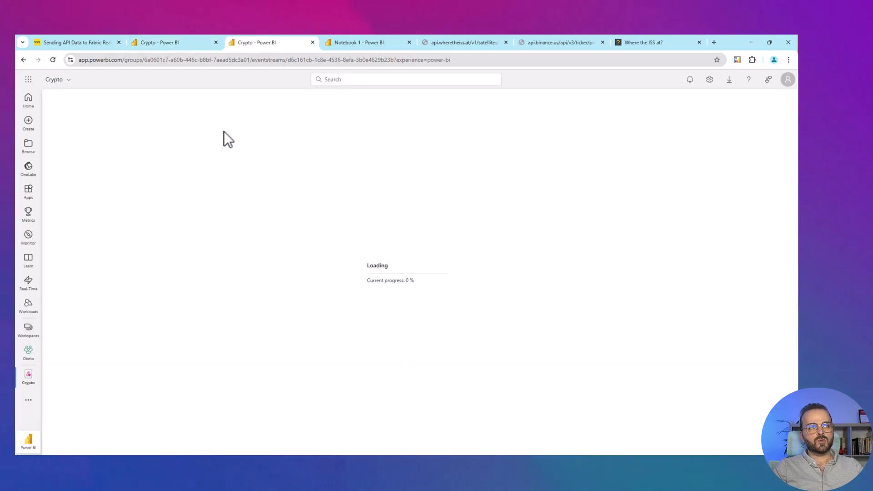
mouse_move(297, 156)
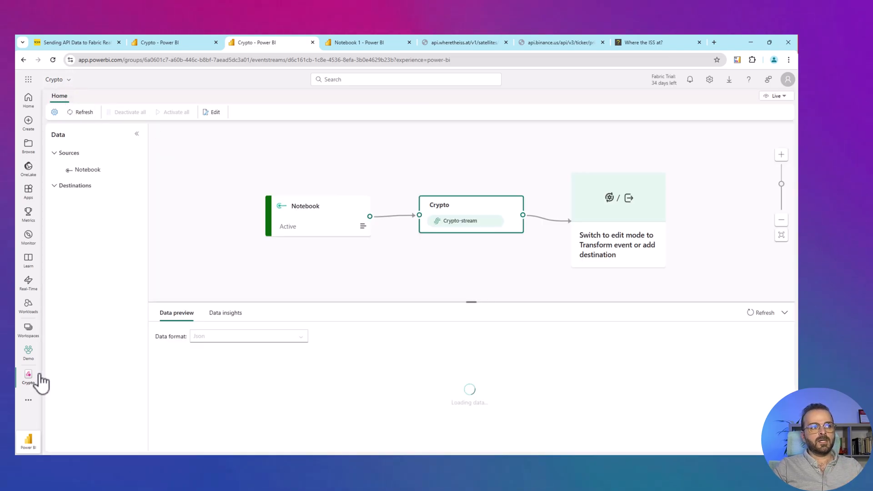
left_click(28, 350)
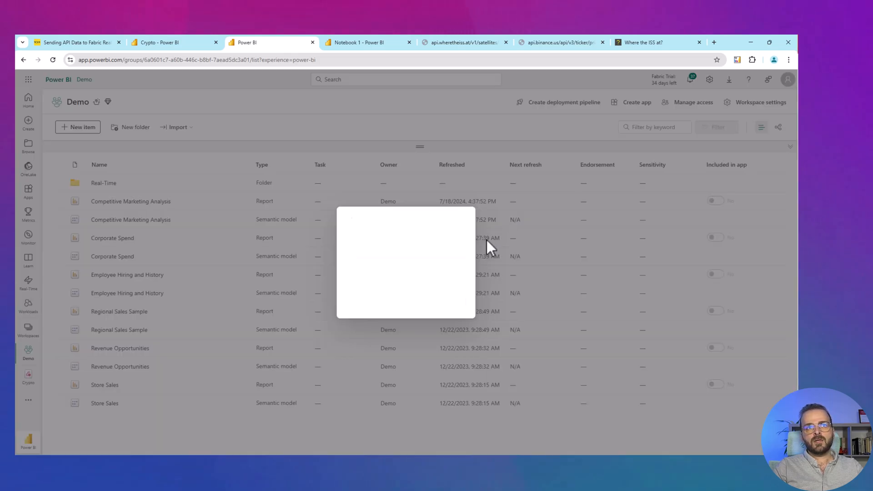
Create an eventstream named ISSLocation without a space, then return to the Crypto eventstream
type("ISS Location")
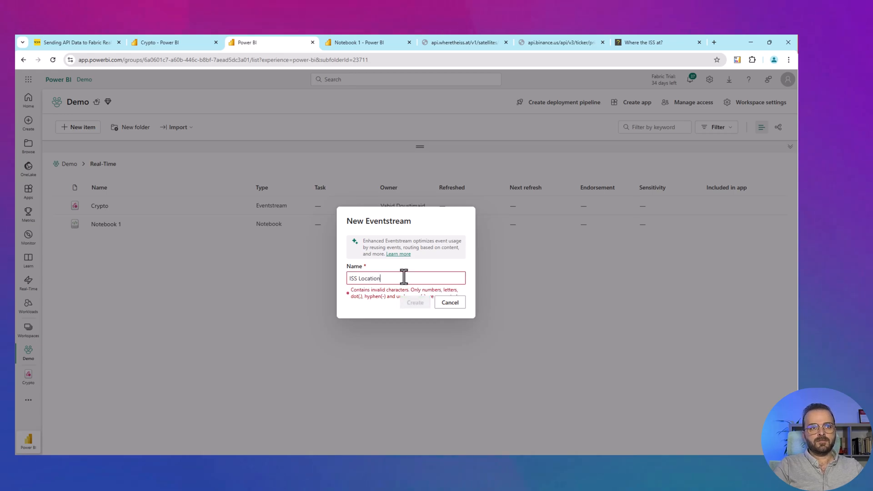
left_click(408, 302)
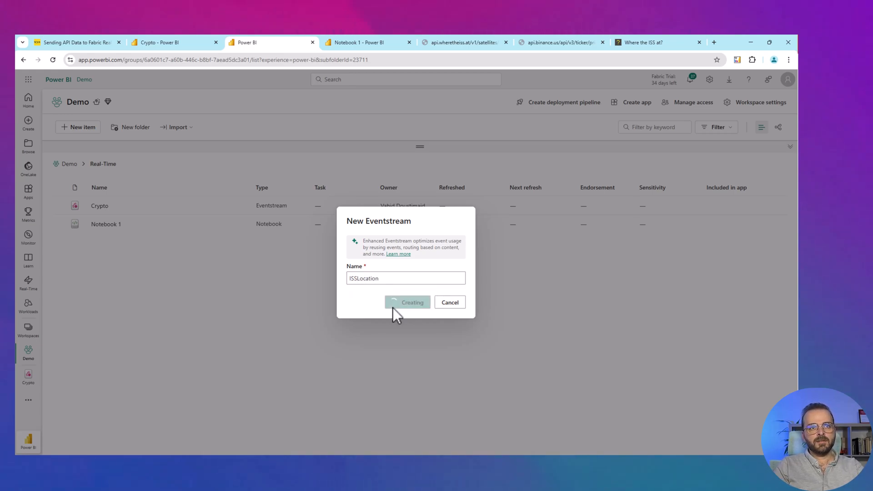
left_click(408, 302)
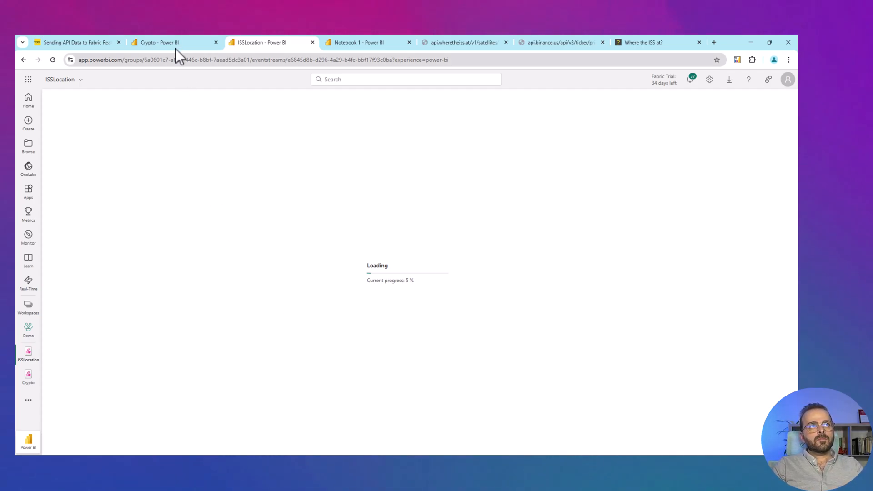
left_click(161, 42)
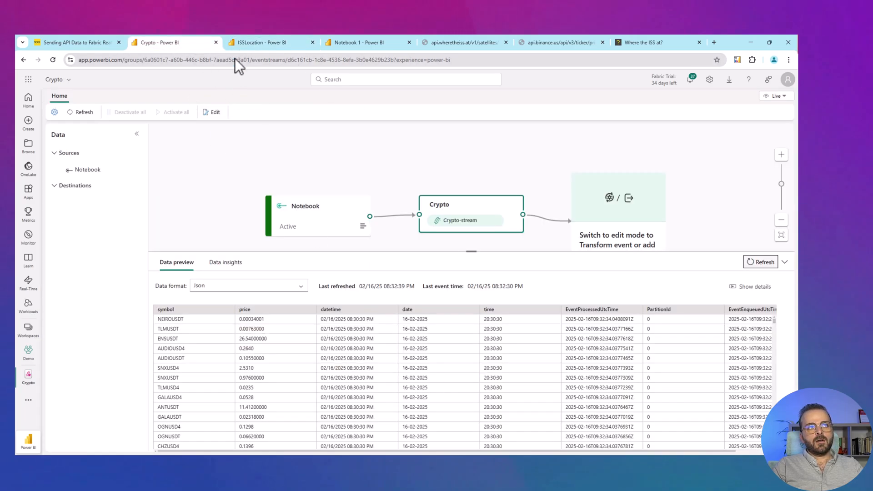
Check the empty ISSLocation eventstream, then scroll through the Crypto preview's price records
left_click(263, 42)
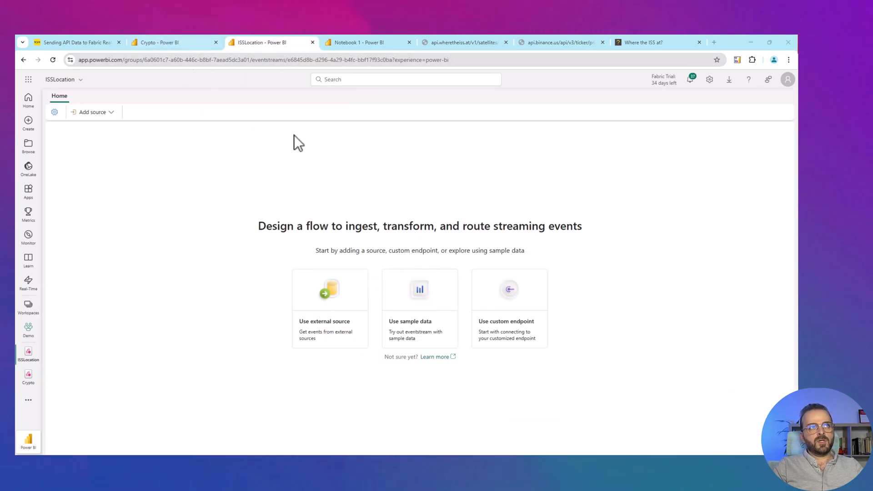
left_click(158, 42)
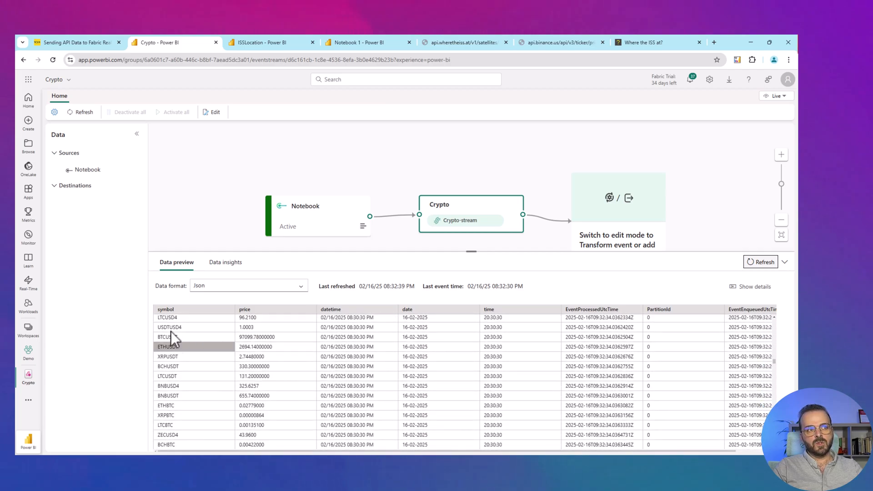
scroll("down", 3)
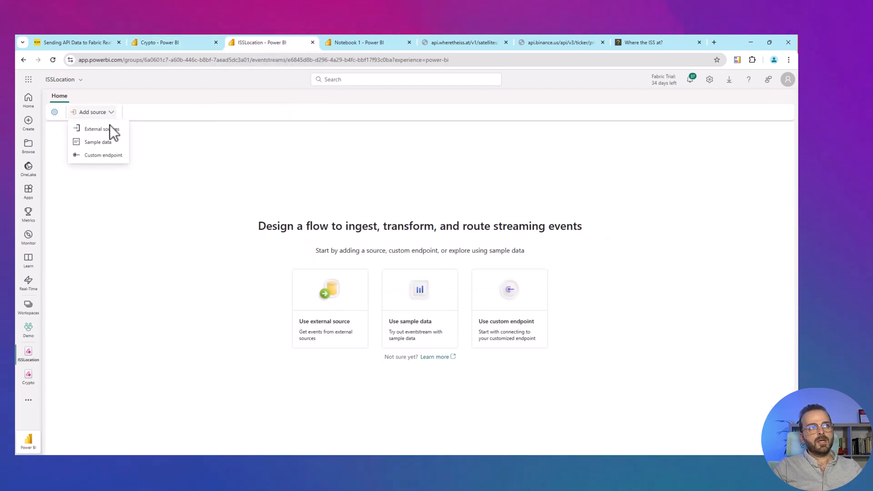
Add a custom endpoint source named ISS to ISSLocation, publish it, and reopen Notebook 1
left_click(100, 155)
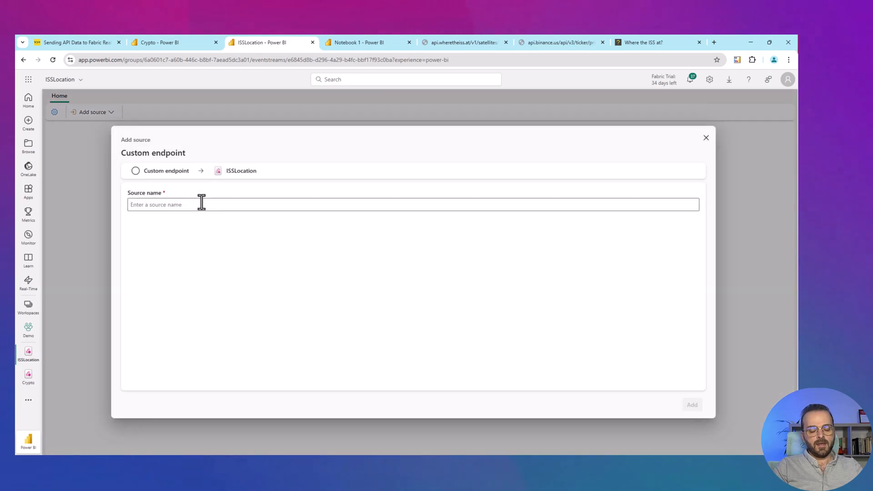
type("ISS")
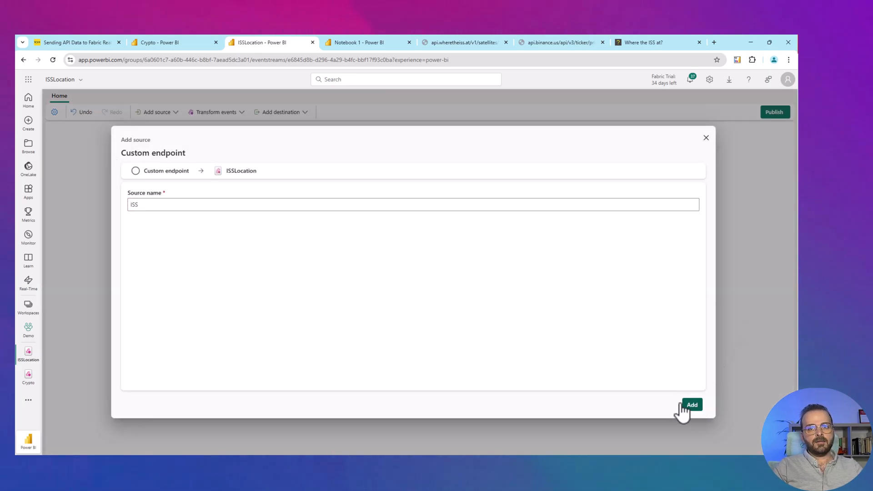
left_click(694, 404)
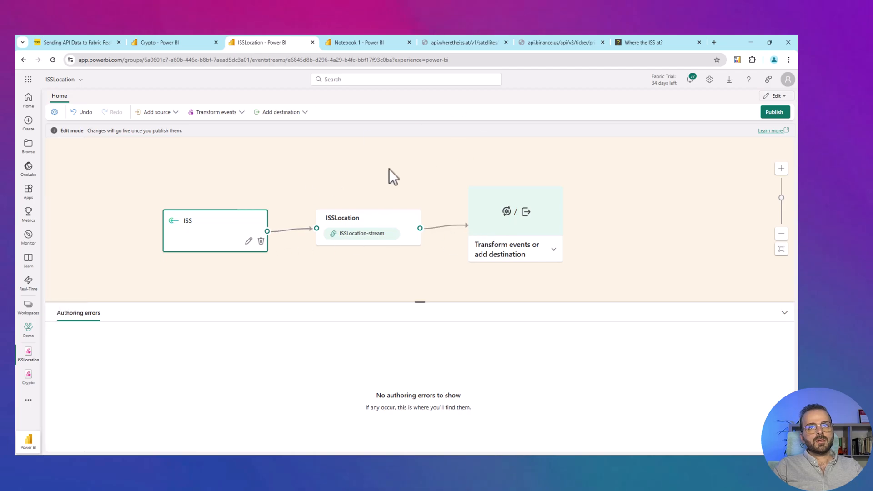
left_click(775, 112)
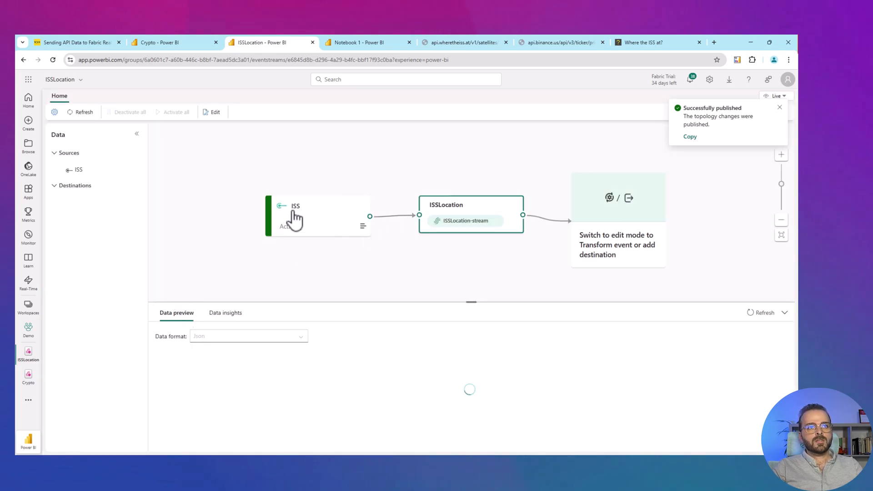
left_click(171, 42)
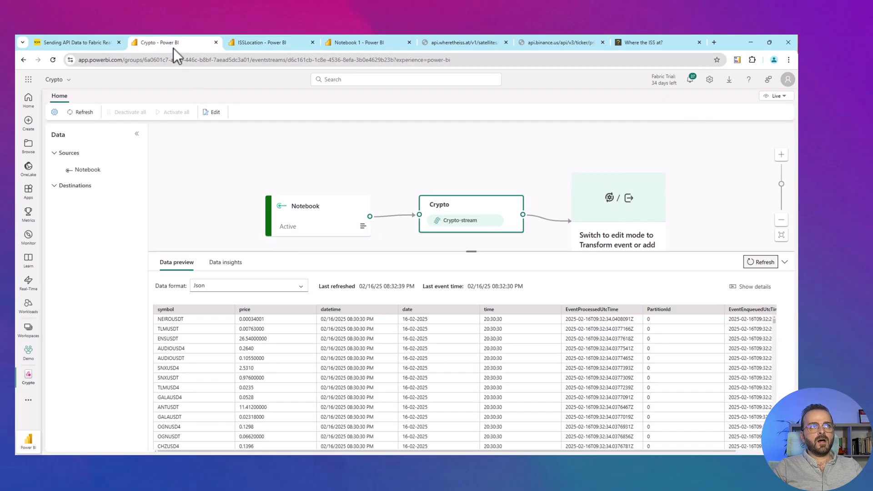
left_click(358, 42)
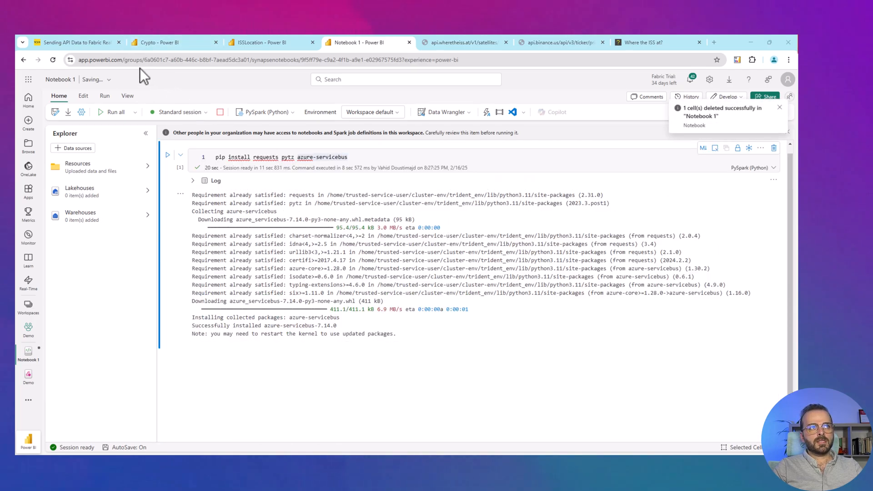
Scroll the VDM blog article to copy its streaming script, then return to Notebook 1
left_click(76, 42)
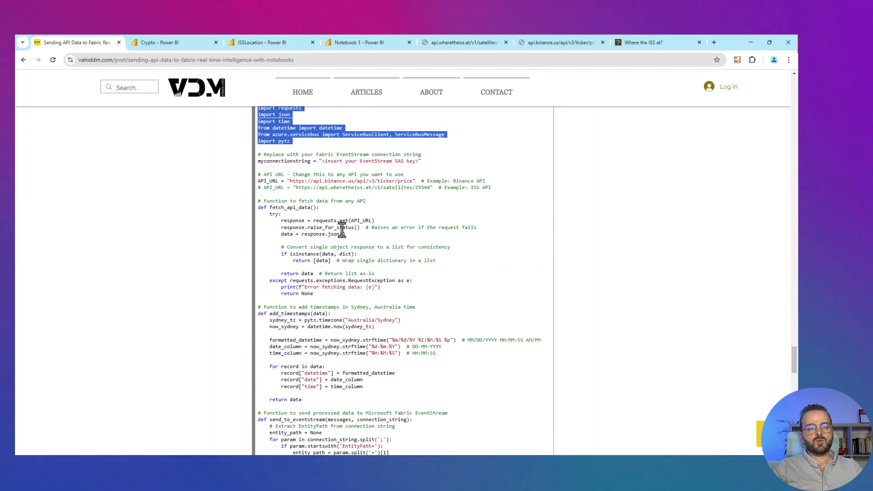
scroll("down", 3)
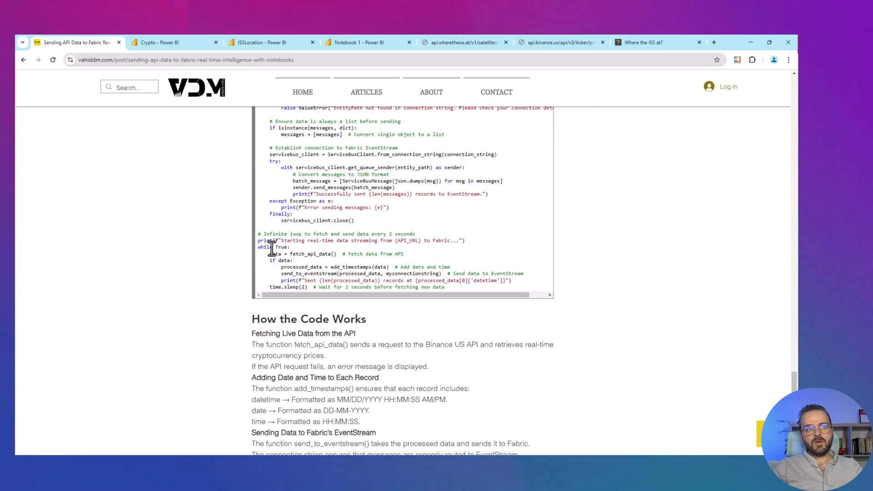
mouse_move(278, 287)
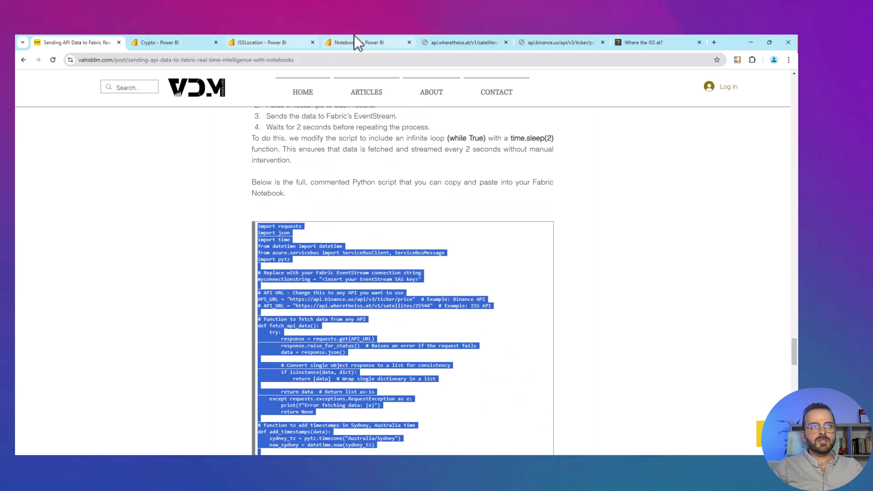
left_click(362, 42)
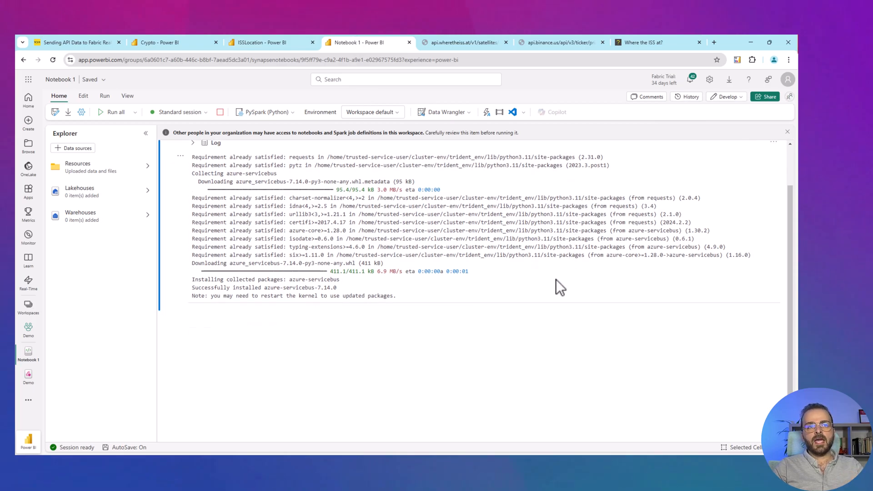
mouse_move(205, 312)
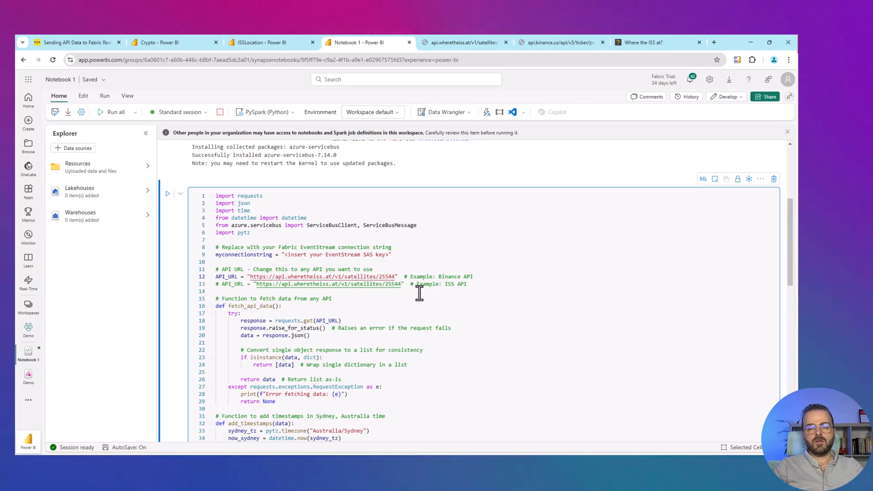
mouse_move(295, 291)
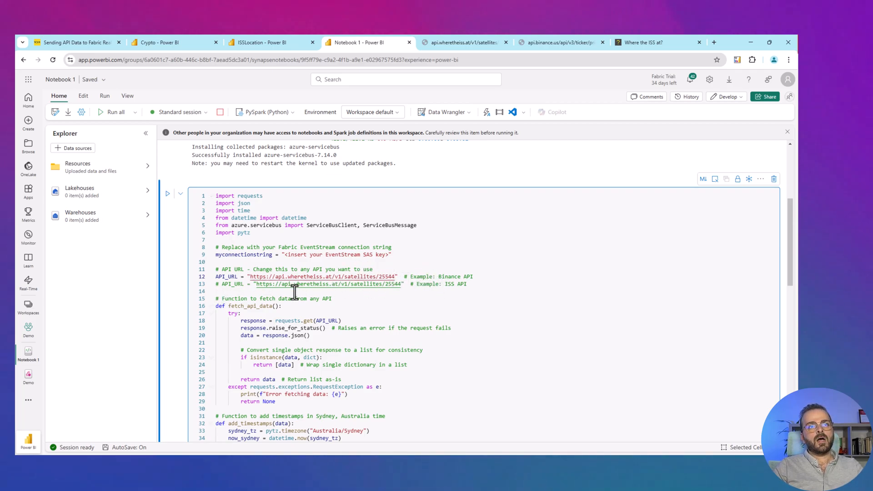
mouse_move(354, 283)
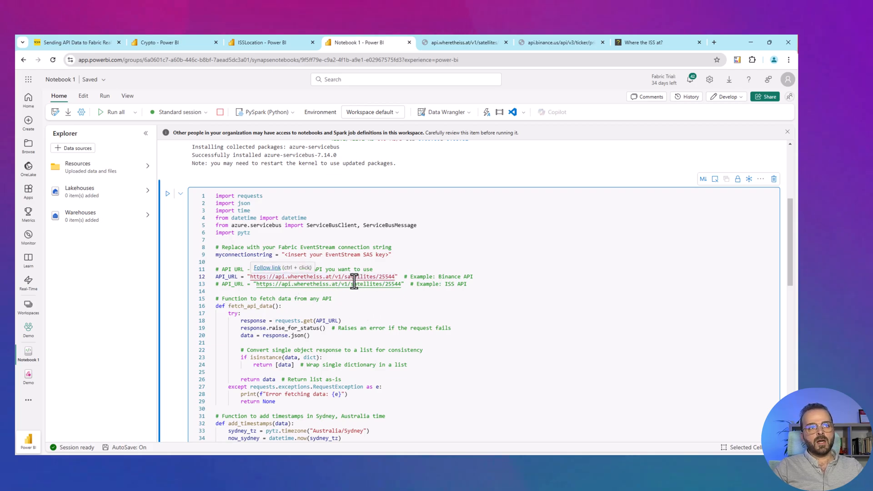
Switch to the ISSLocation eventstream once the ISS API script cell is in place
left_click(262, 42)
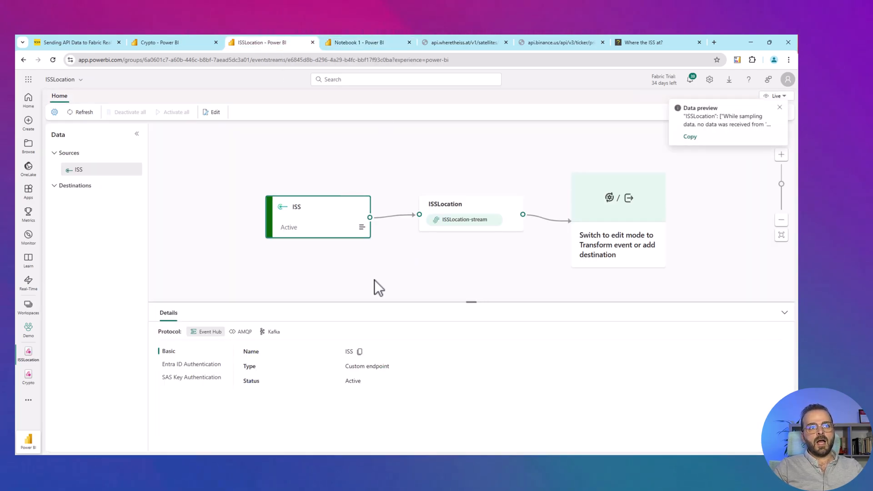
mouse_move(257, 345)
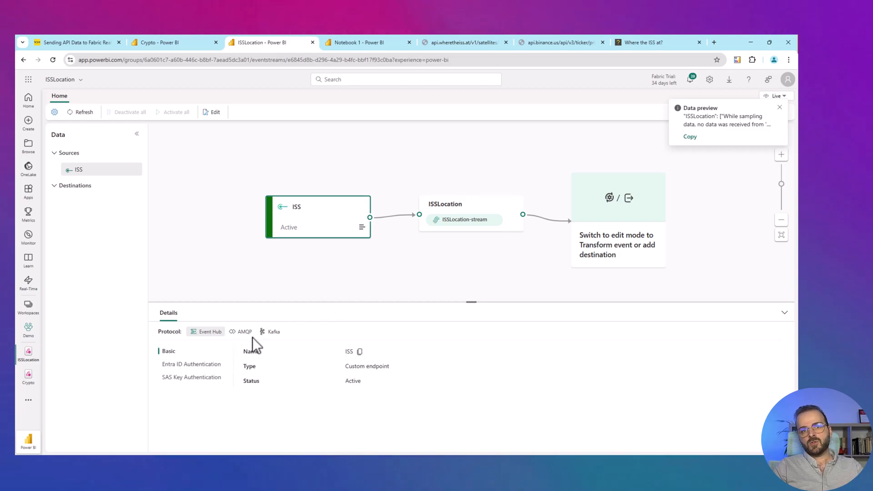
Copy the ISS source's Connection string-primary key from SAS Key Authentication, then return to Notebook 1
left_click(191, 377)
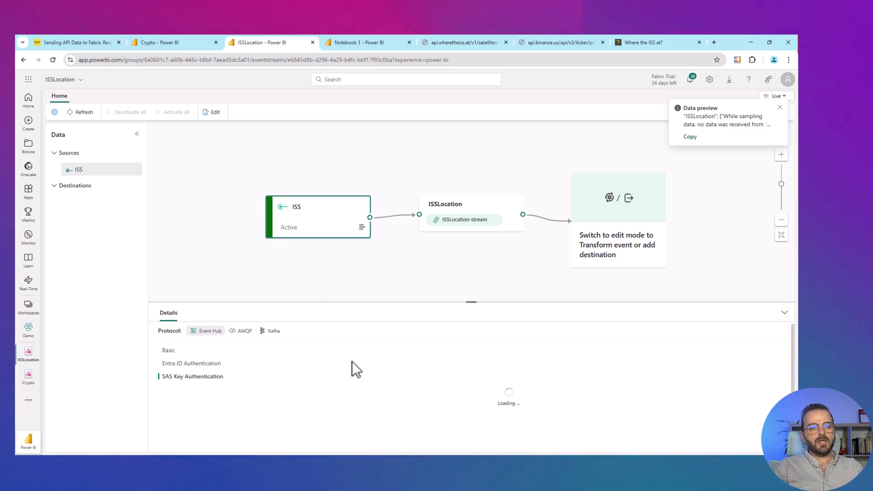
left_click(192, 376)
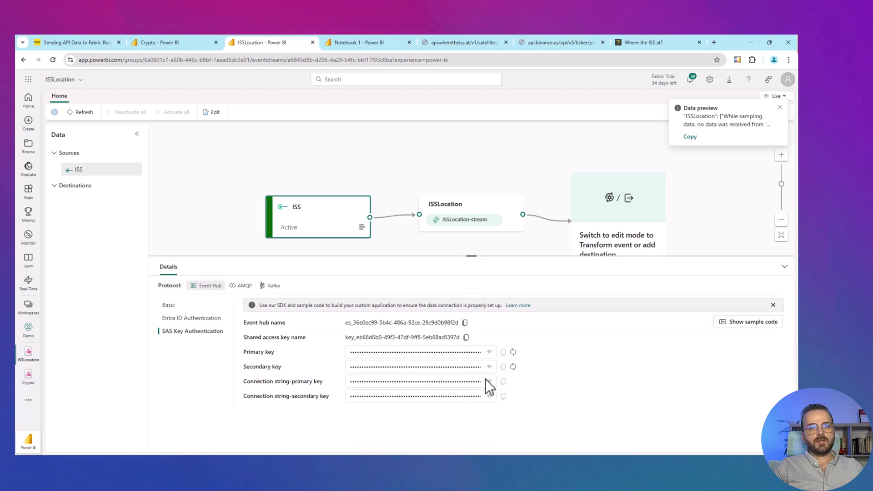
left_click(490, 382)
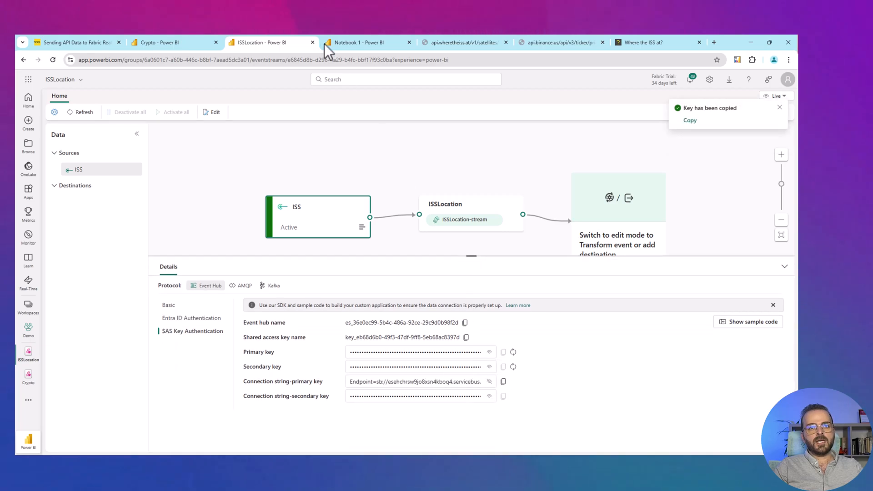
left_click(364, 43)
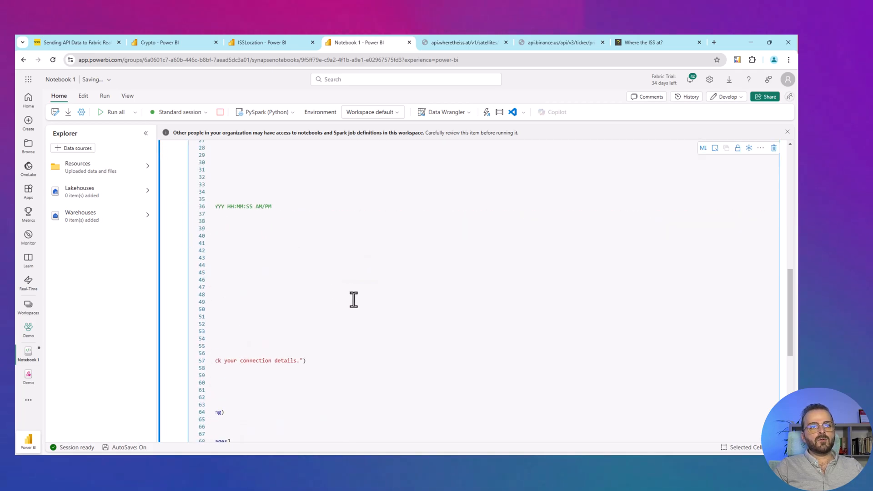
Run the streaming cell with the ISS connection string so ISS records flow to EventStream
scroll("down", 3)
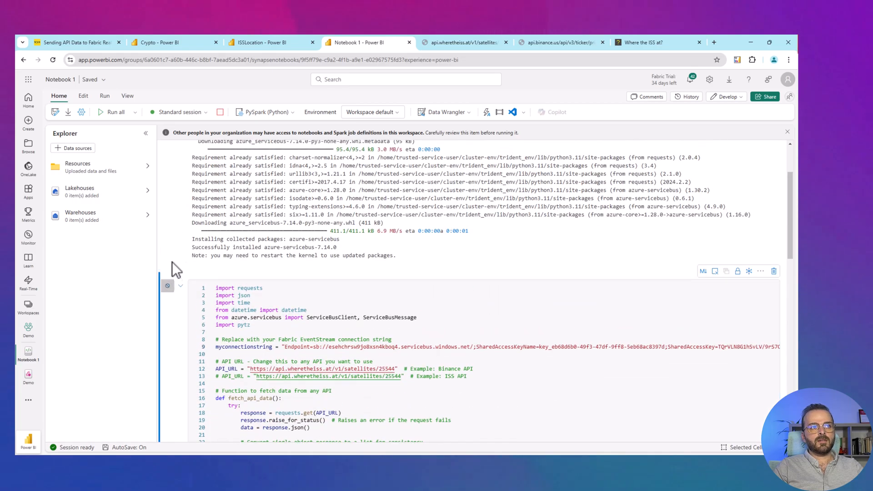
left_click(100, 112)
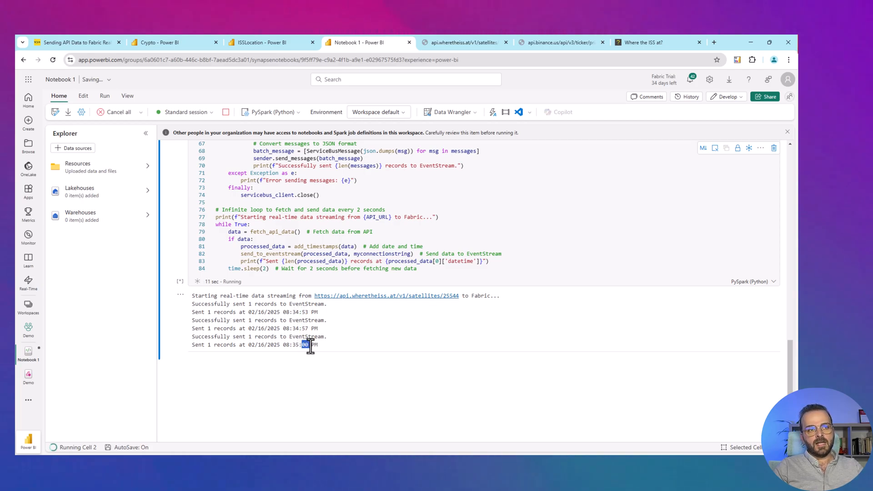
left_click(263, 42)
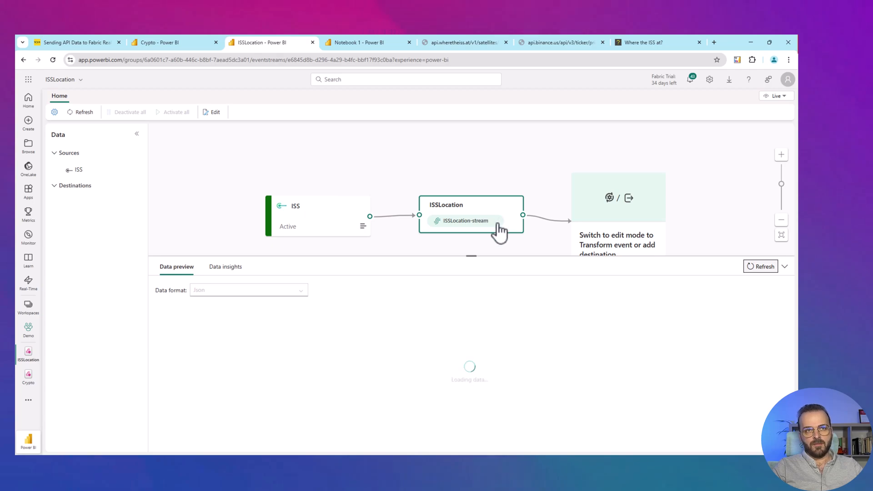
mouse_move(475, 329)
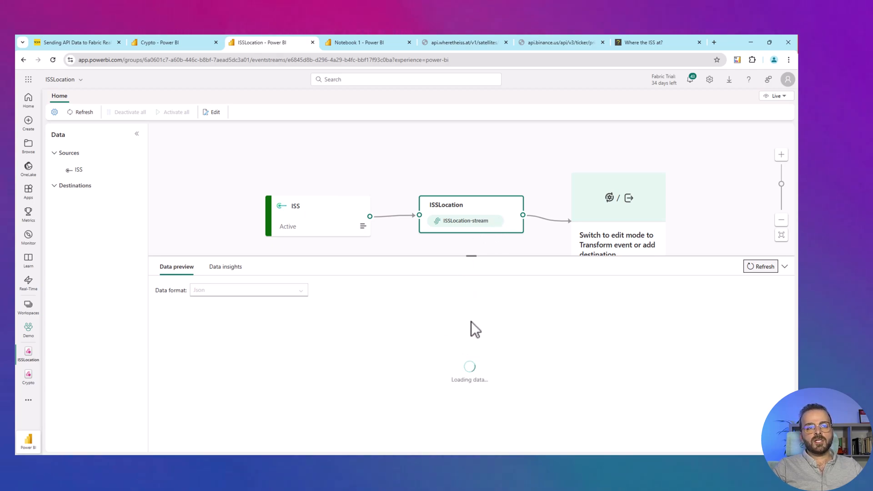
mouse_move(478, 325)
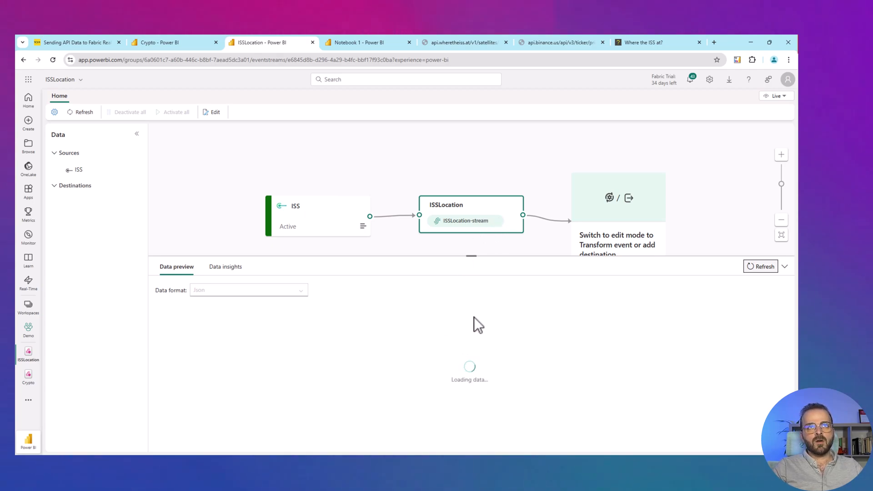
mouse_move(473, 192)
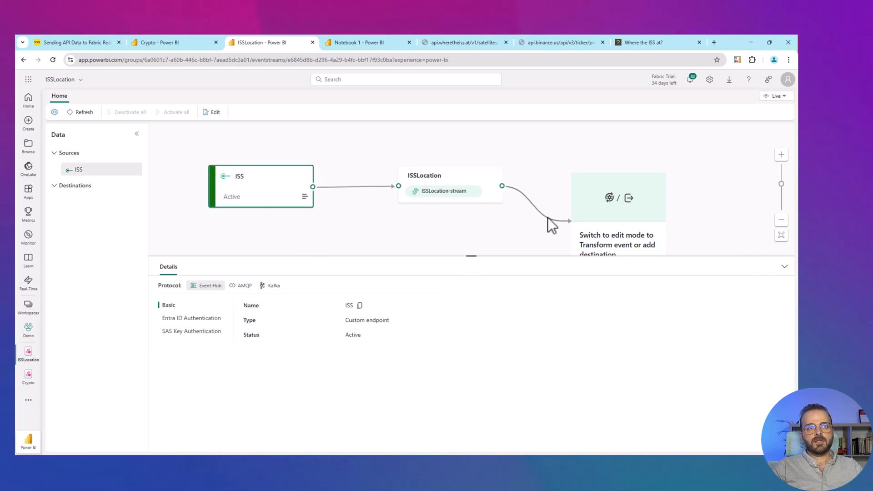
Preview incoming ISS location records on the ISSLocation-stream node, then return to Notebook 1
left_click(212, 112)
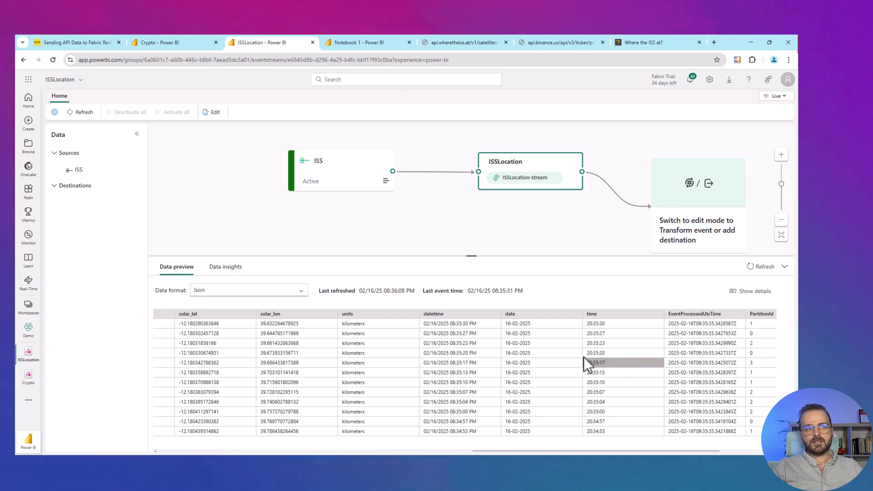
left_click(363, 42)
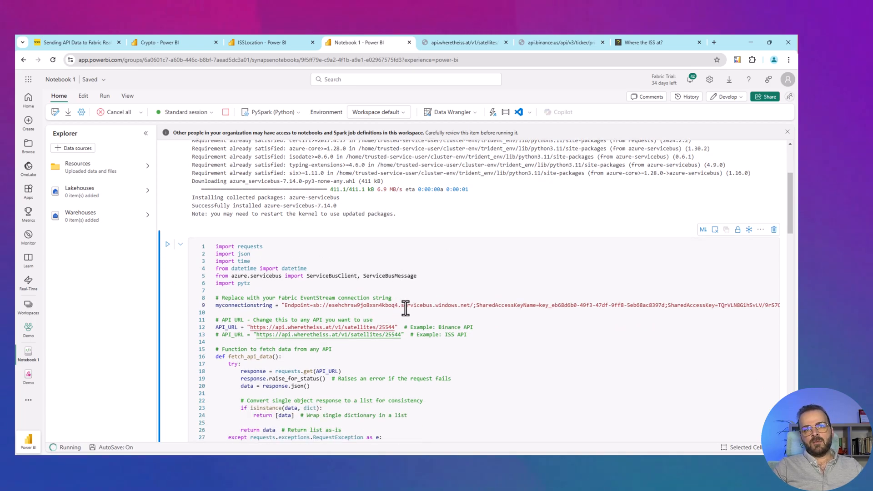
Scroll through Notebook 1 to stop the running ISS streaming cell
scroll("down", 3)
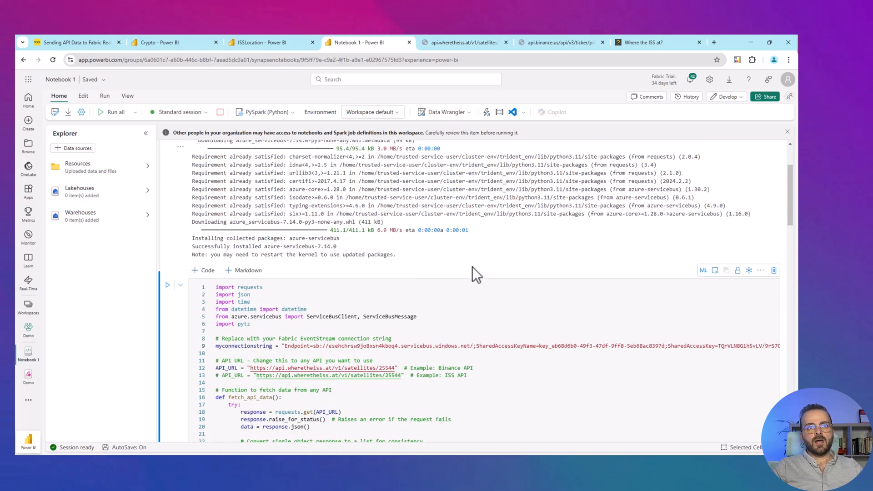
mouse_move(524, 263)
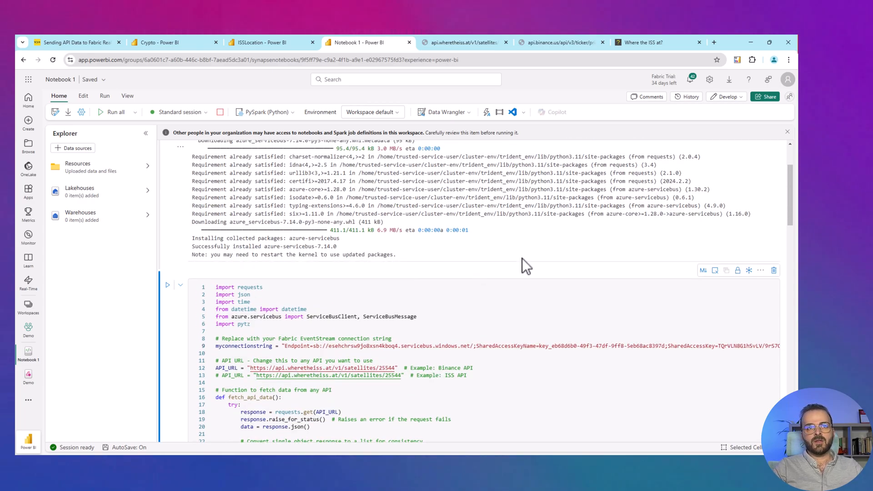